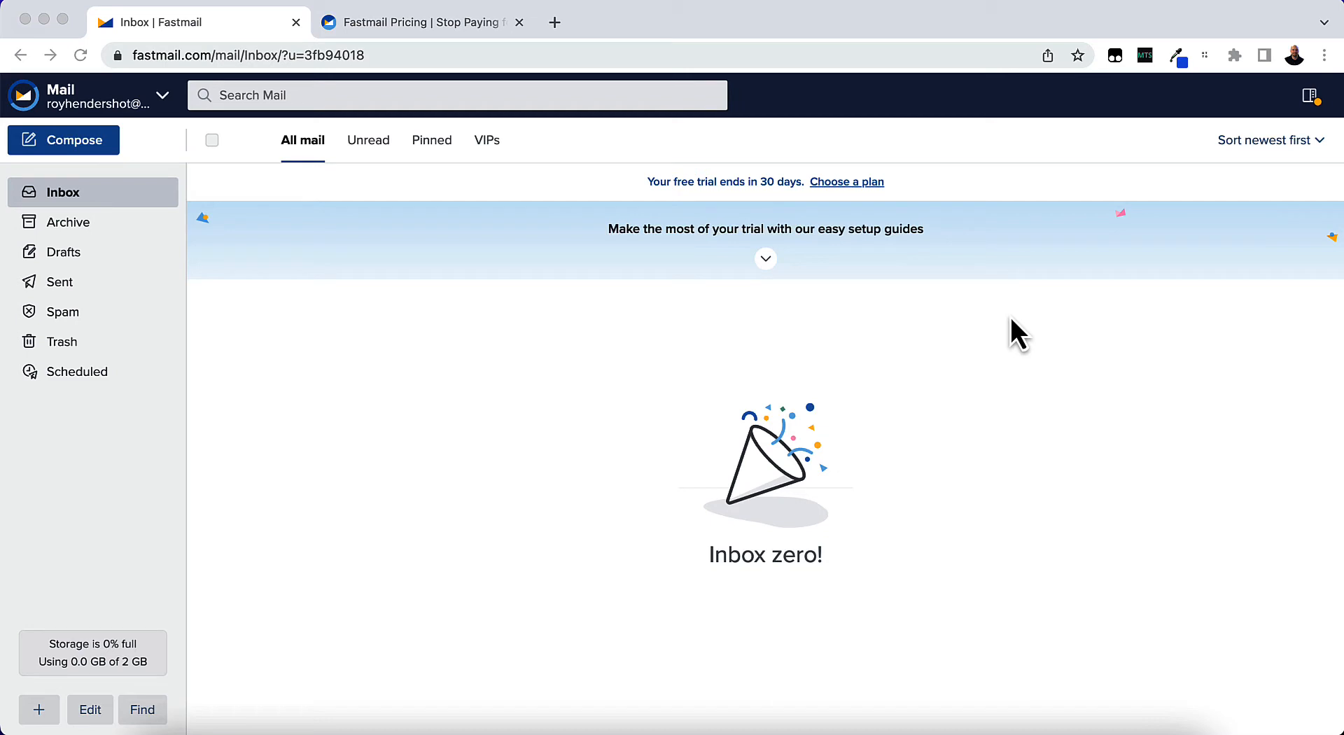
{"action": "mouse_move", "coordinate": [868, 190]}
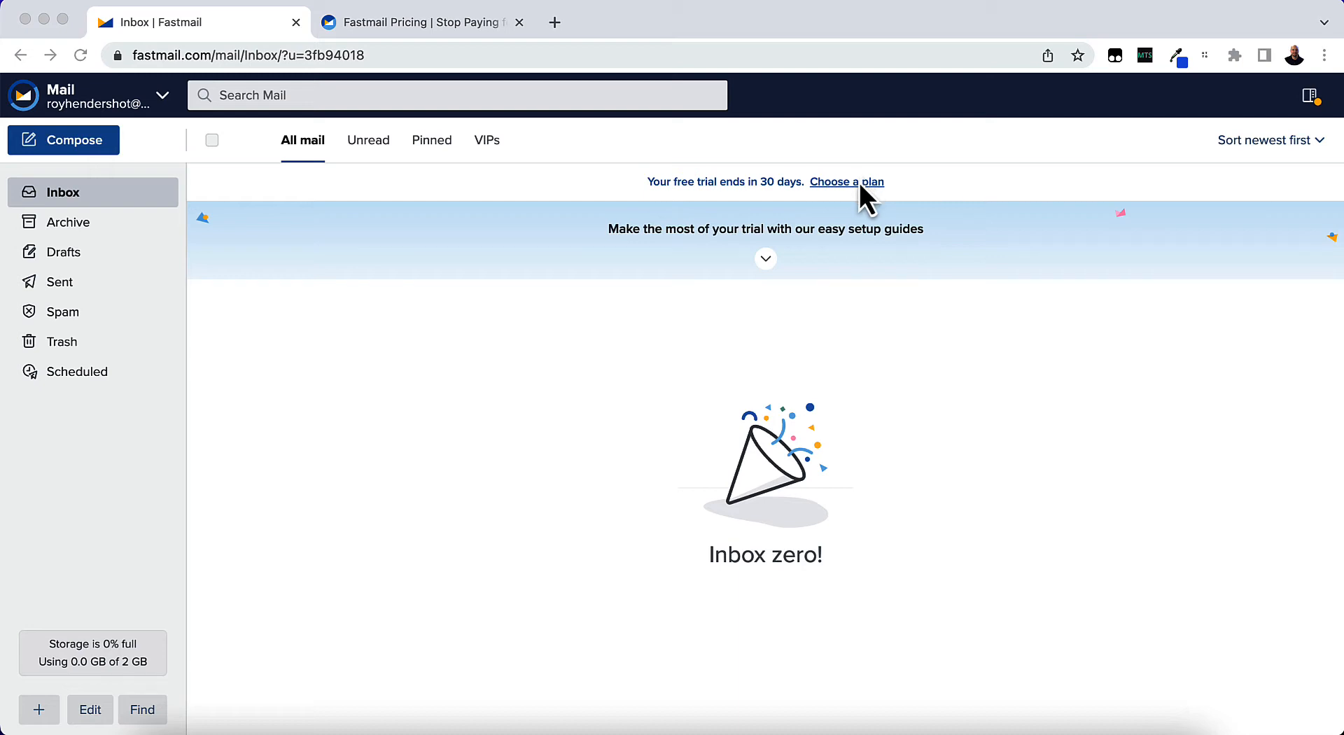
{"action": "mouse_move", "coordinate": [862, 193]}
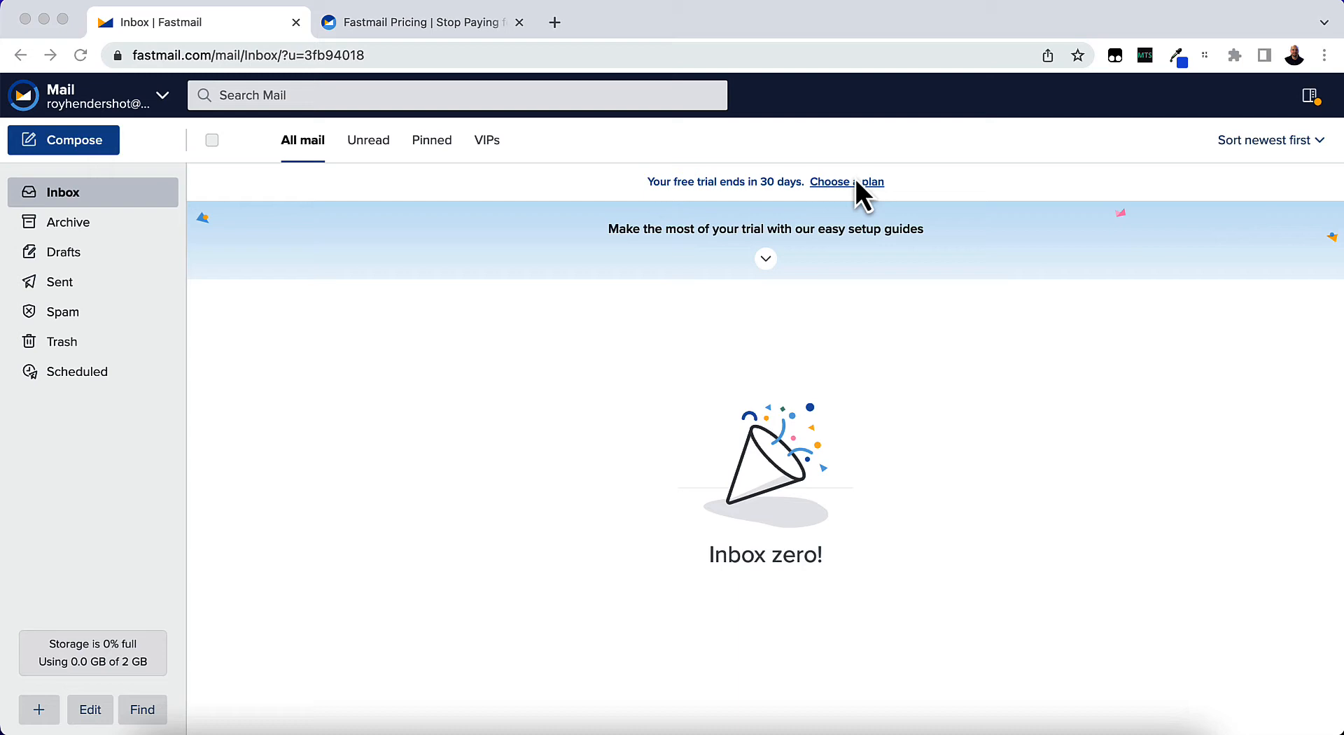
{"action": "mouse_move", "coordinate": [677, 17]}
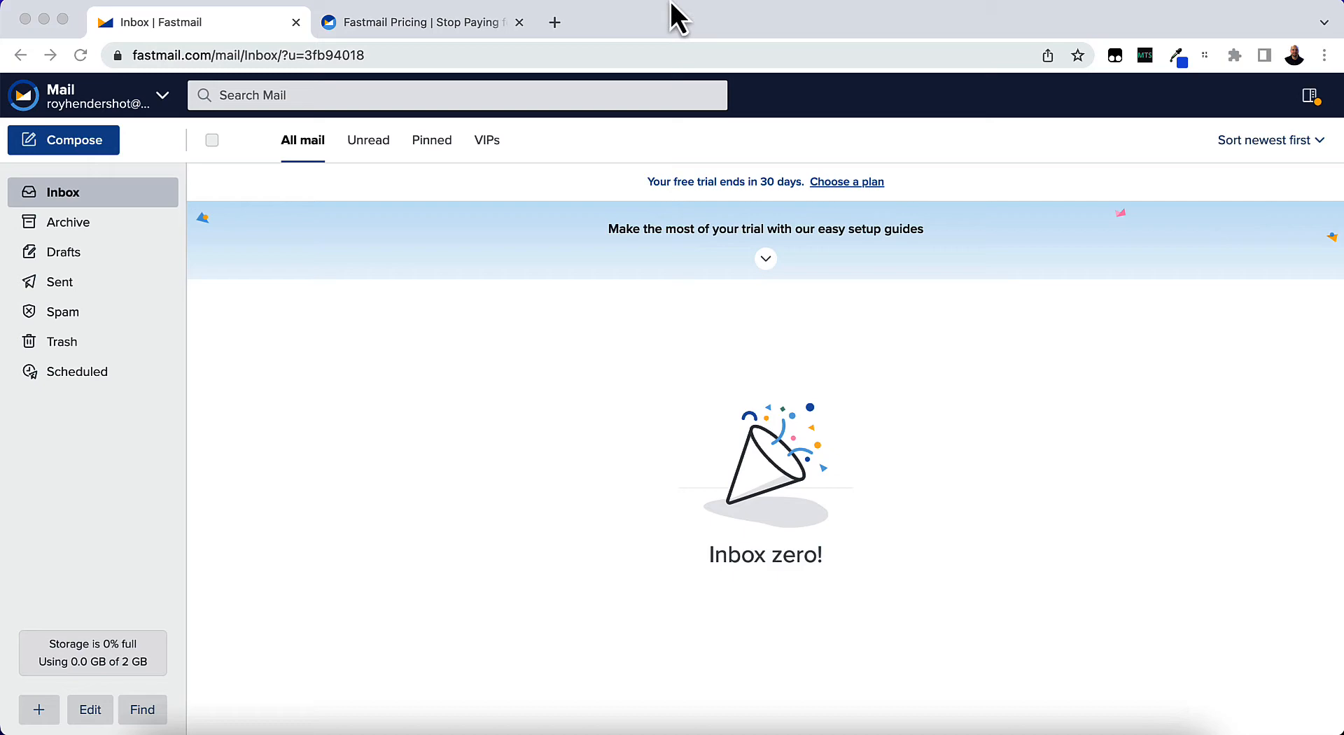
Check the pricing page's 600+ alias addresses feature, then open account settings
{"action": "left_click", "coordinate": [420, 22]}
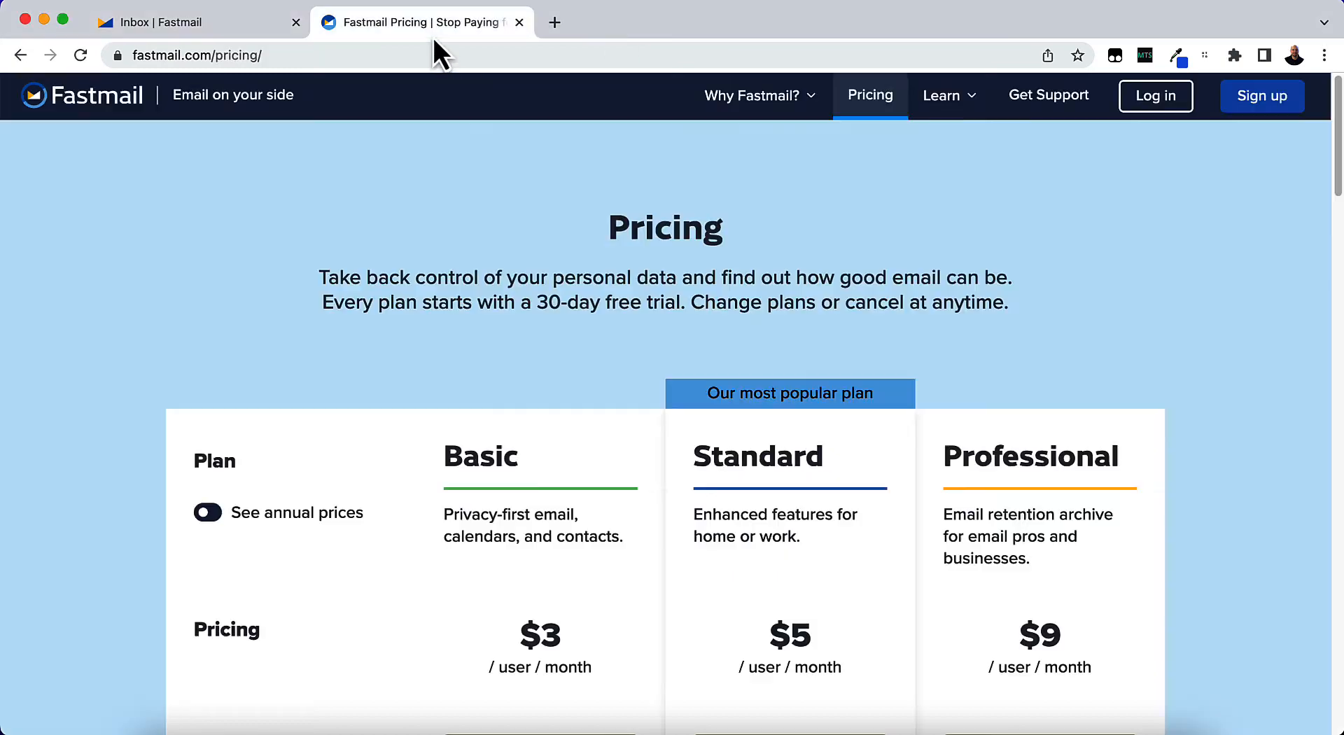
{"action": "mouse_move", "coordinate": [597, 638]}
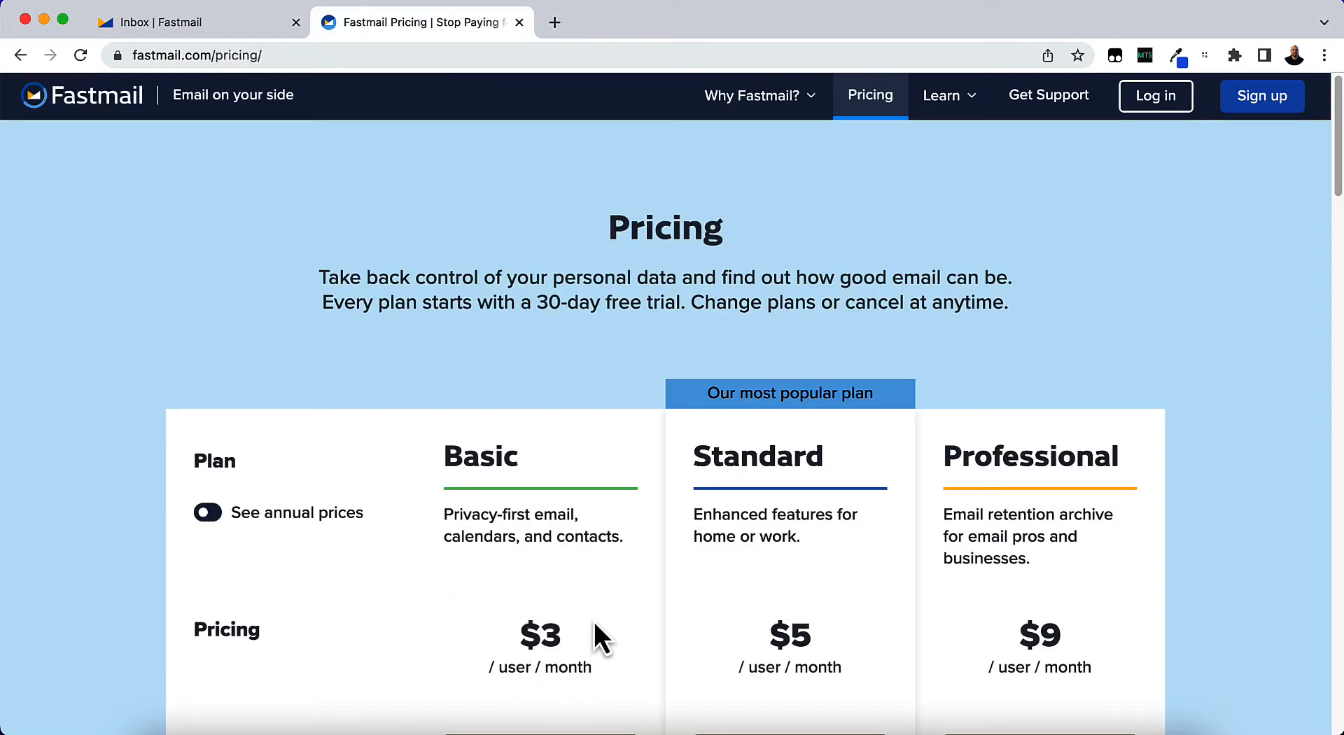
{"action": "scroll", "scroll_direction": "down", "scroll_amount": 3}
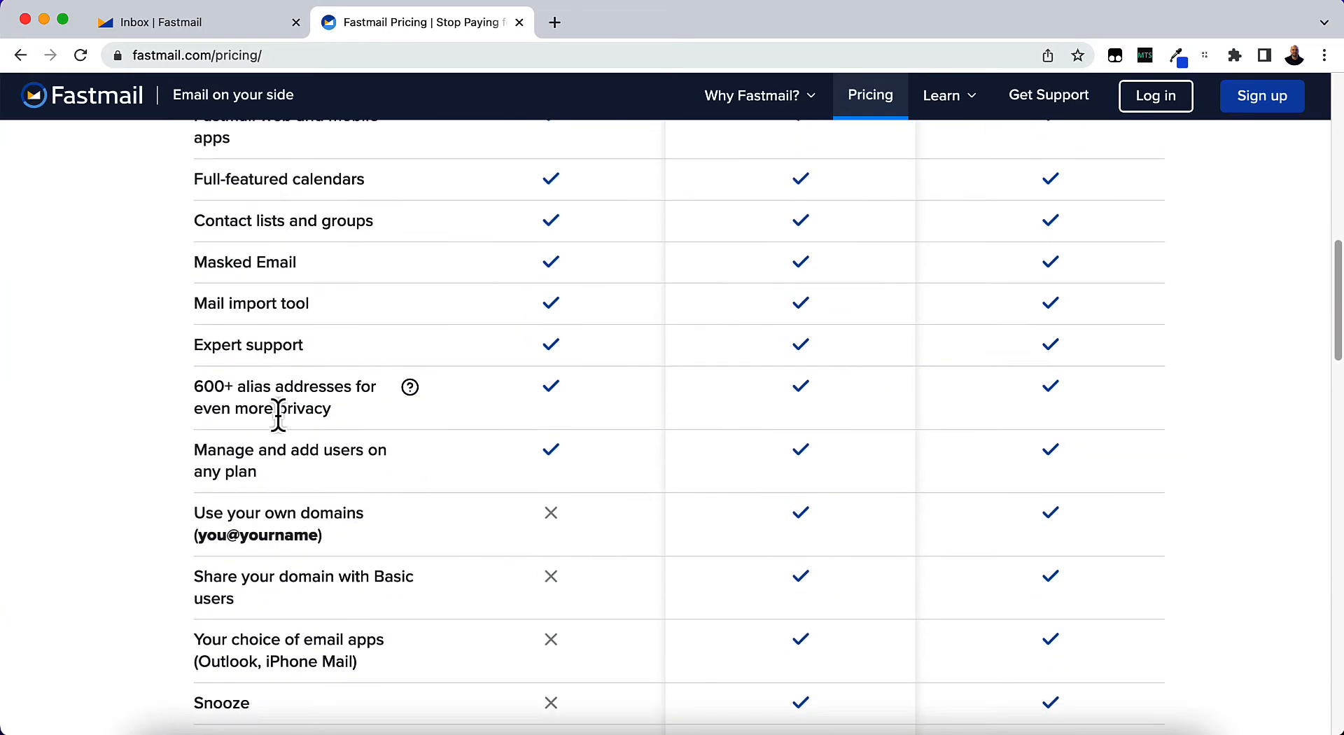
{"action": "double_click", "coordinate": [274, 408]}
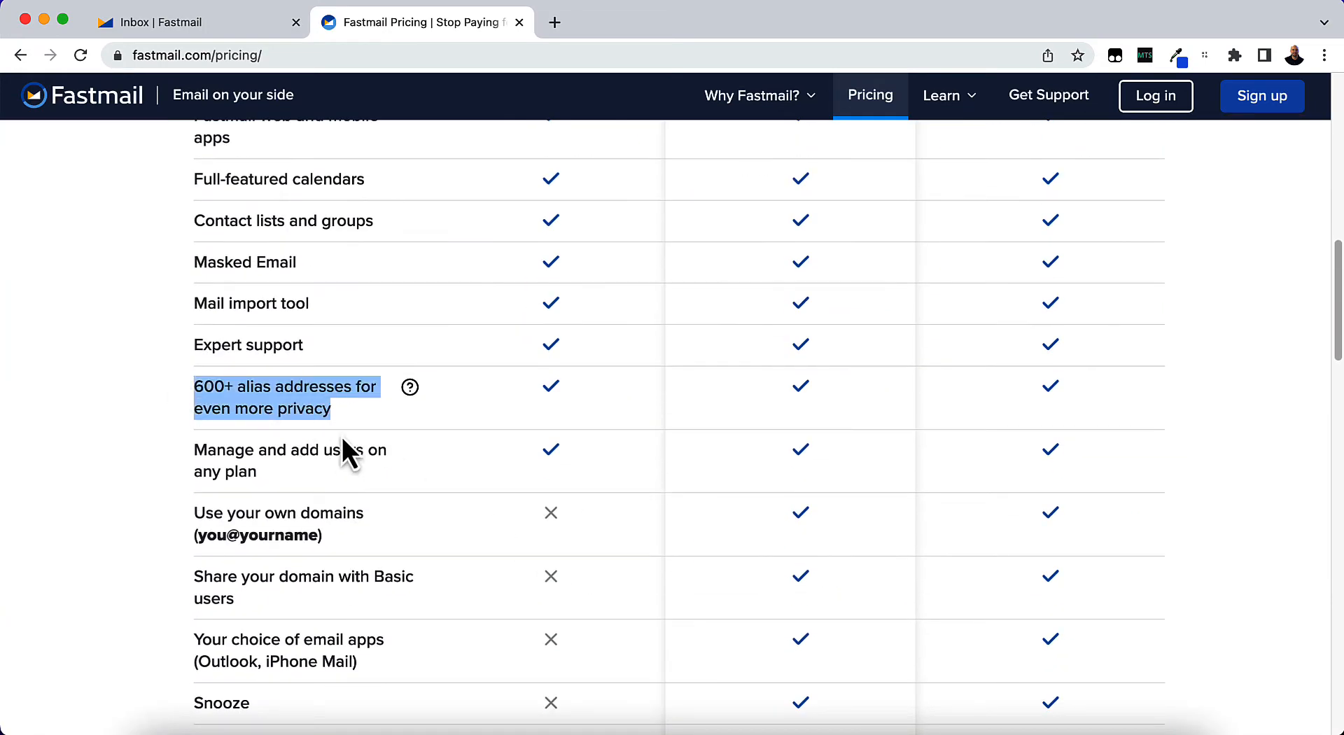
{"action": "mouse_move", "coordinate": [347, 449]}
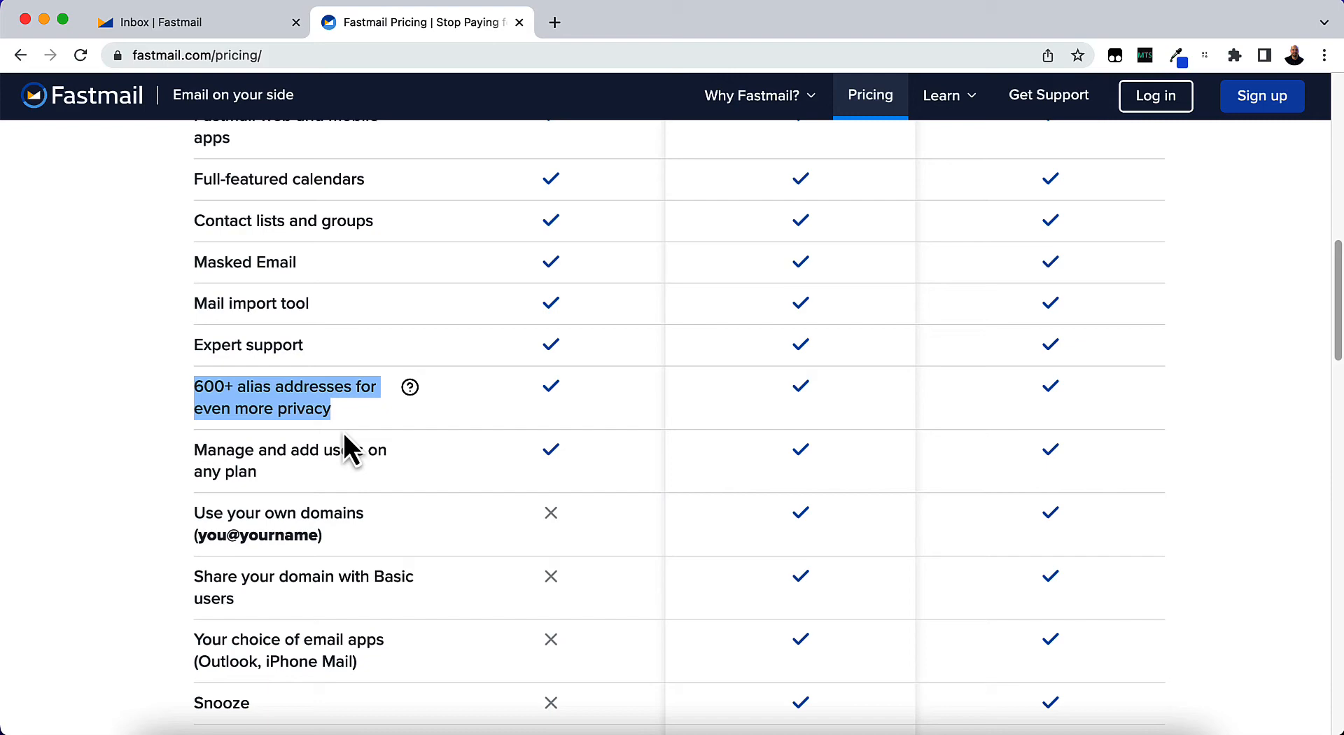
{"action": "mouse_move", "coordinate": [287, 420]}
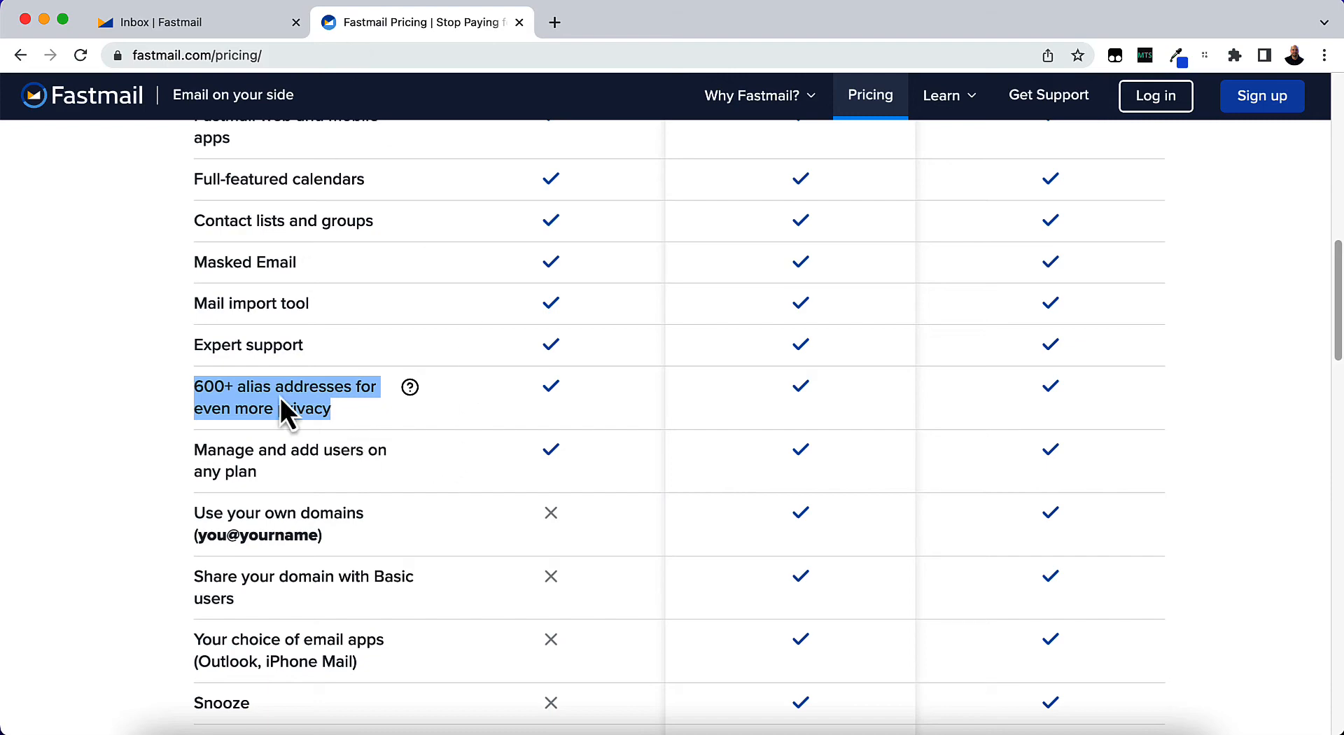
{"action": "scroll", "scroll_direction": "up", "scroll_amount": 3}
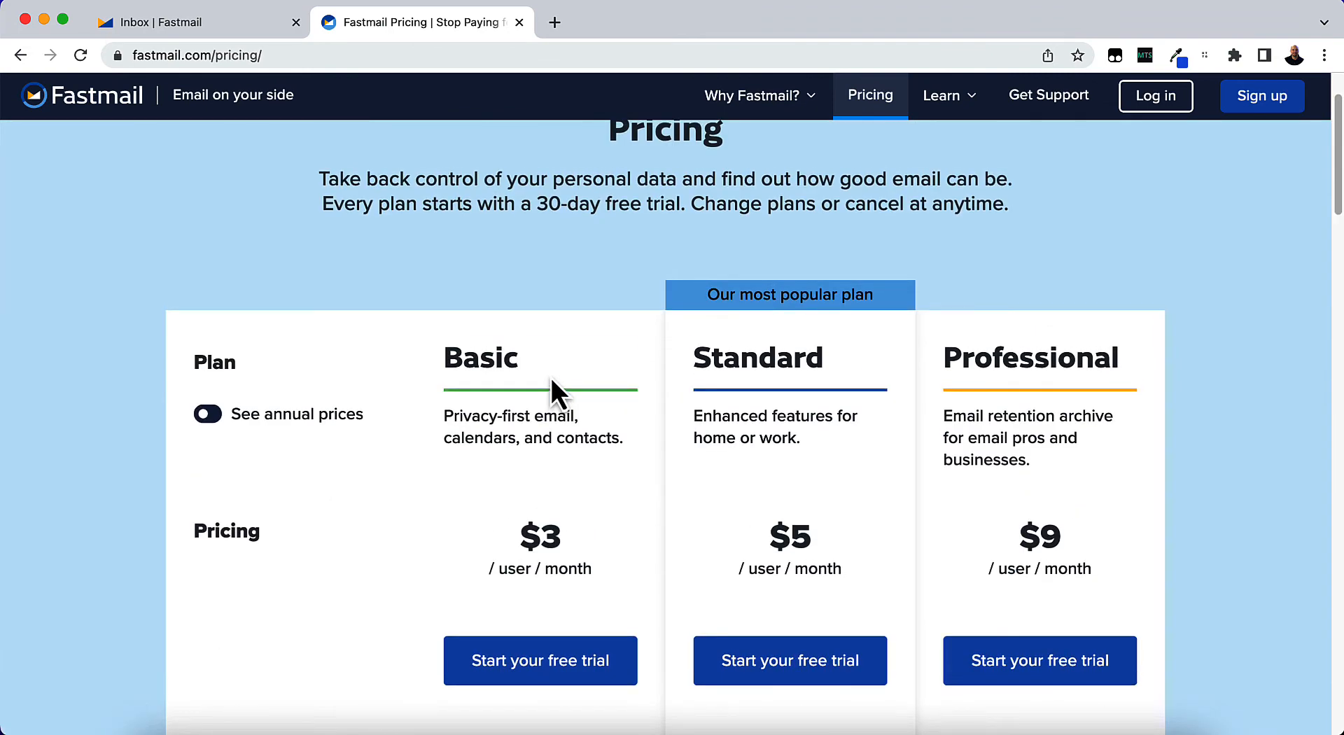
{"action": "mouse_move", "coordinate": [253, 69]}
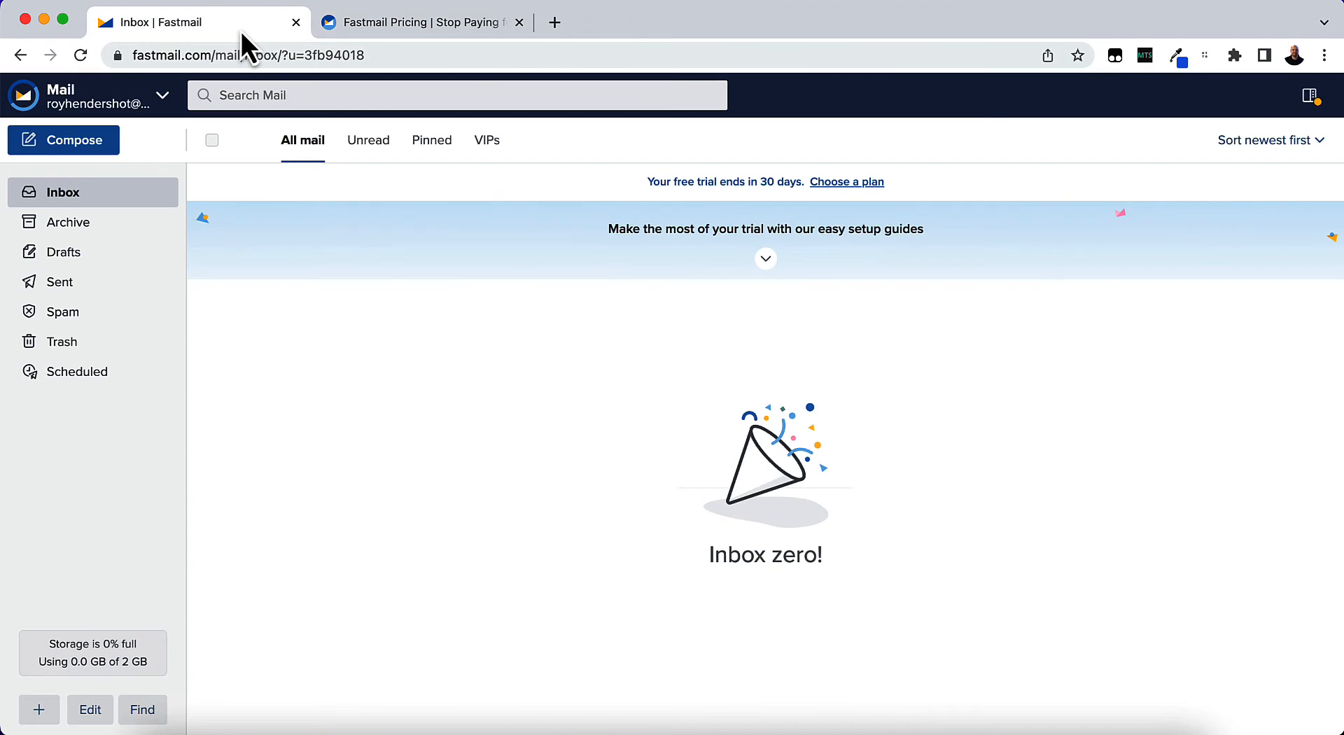
{"action": "mouse_move", "coordinate": [350, 300]}
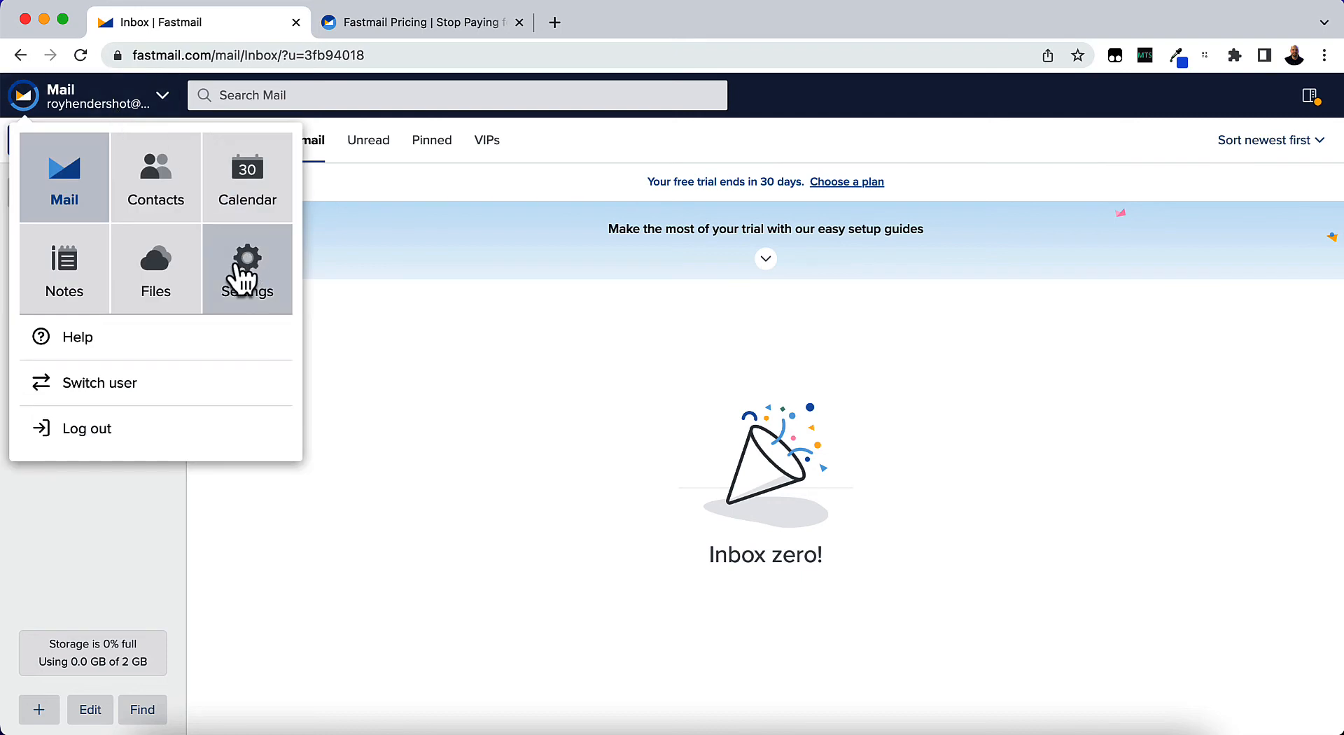
{"action": "mouse_move", "coordinate": [75, 118]}
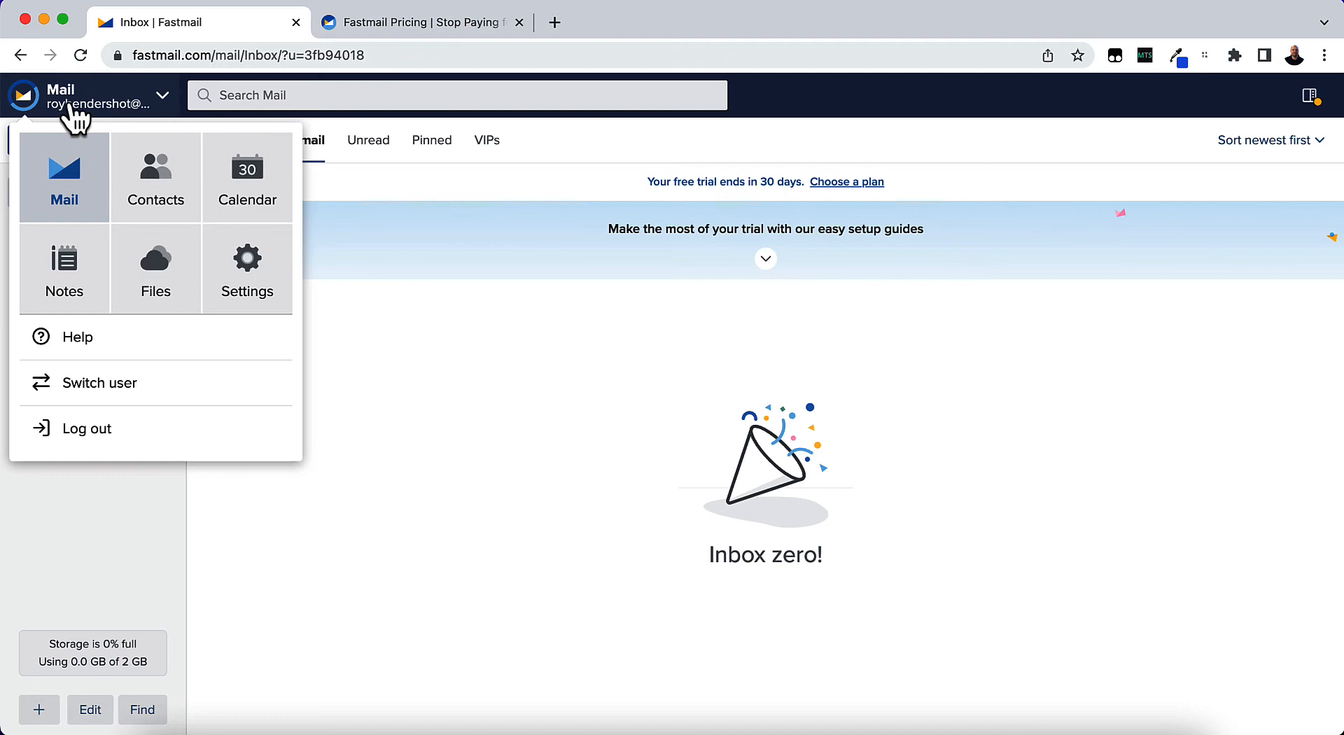
{"action": "mouse_move", "coordinate": [247, 283]}
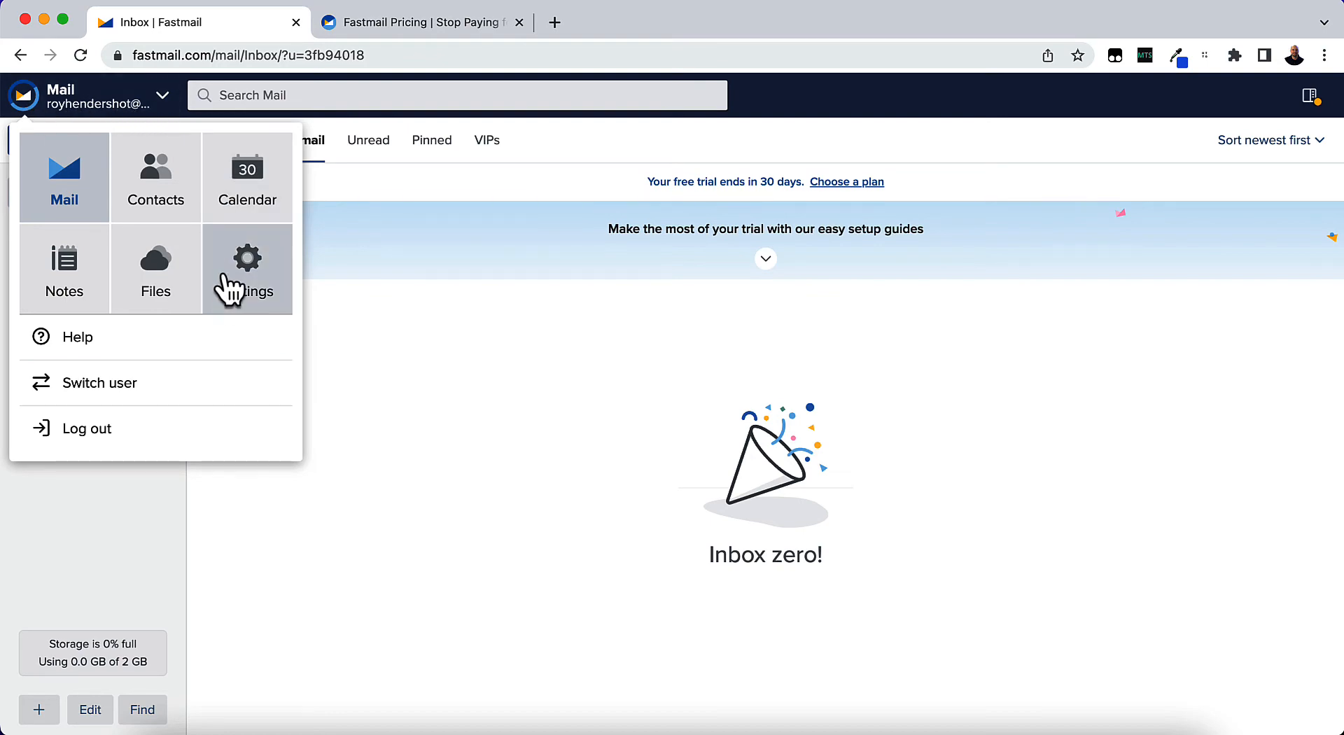
{"action": "left_click", "coordinate": [247, 270]}
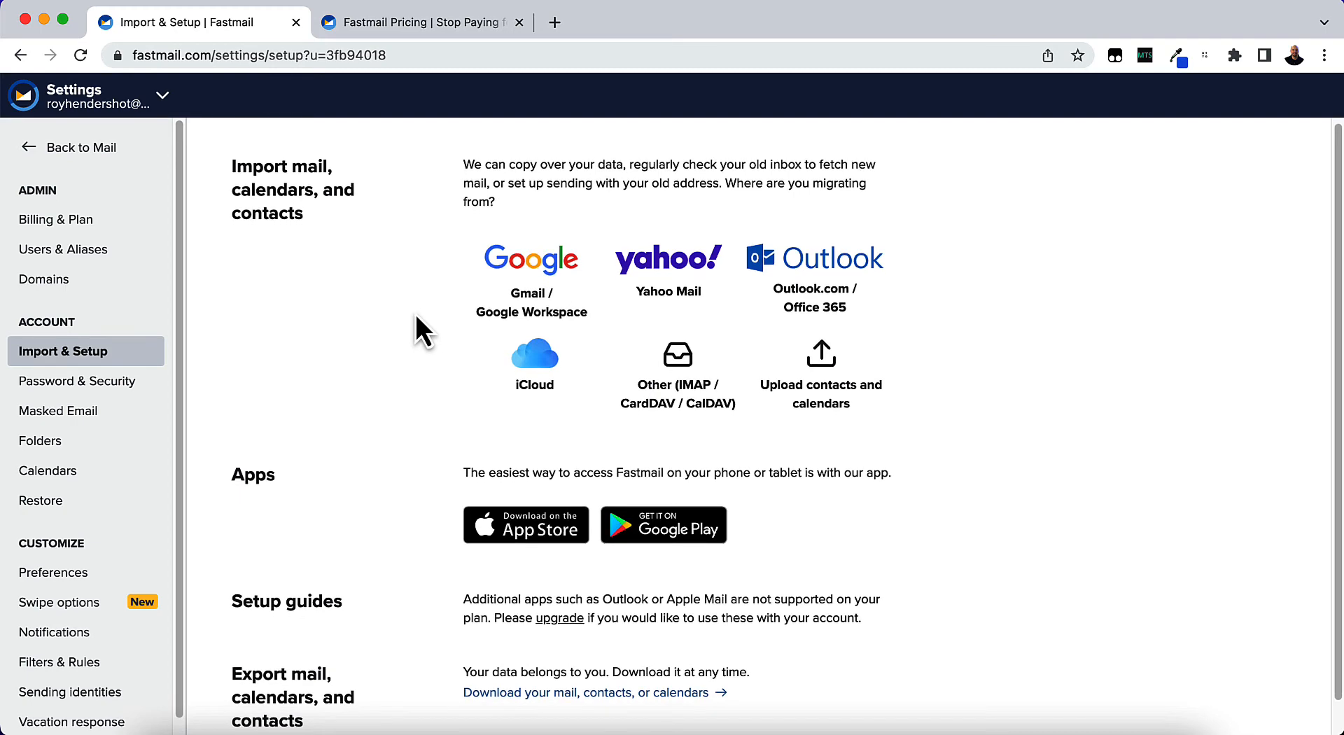
{"action": "mouse_move", "coordinate": [55, 223]}
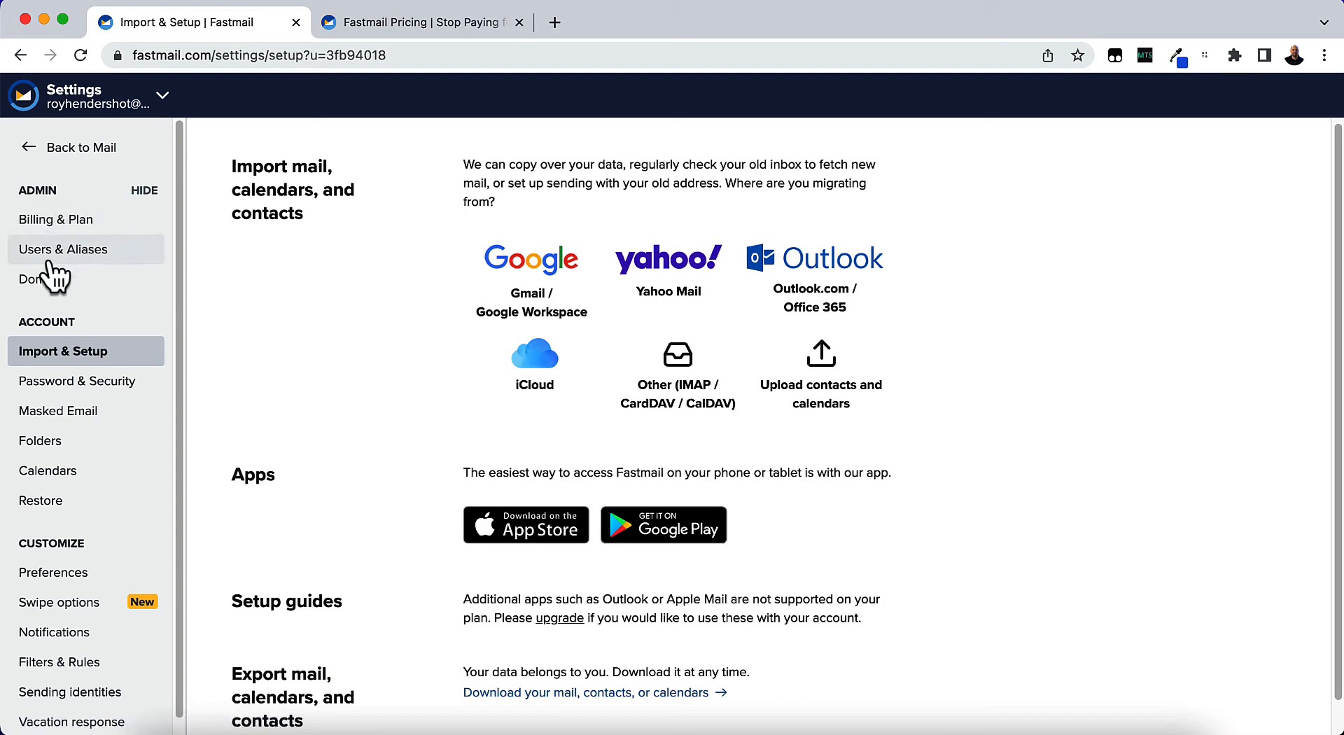
Go to the Users & Aliases page under Admin settings
{"action": "left_click", "coordinate": [63, 249]}
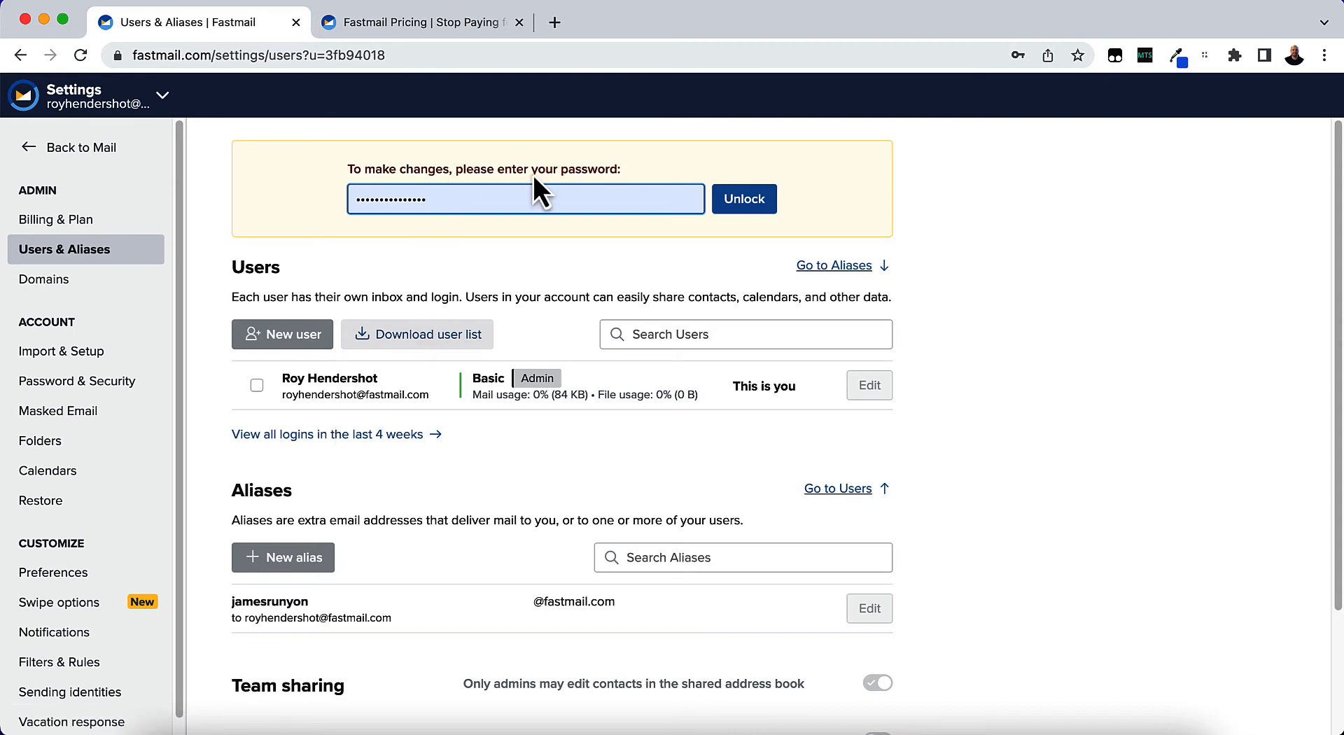
{"action": "mouse_move", "coordinate": [457, 354]}
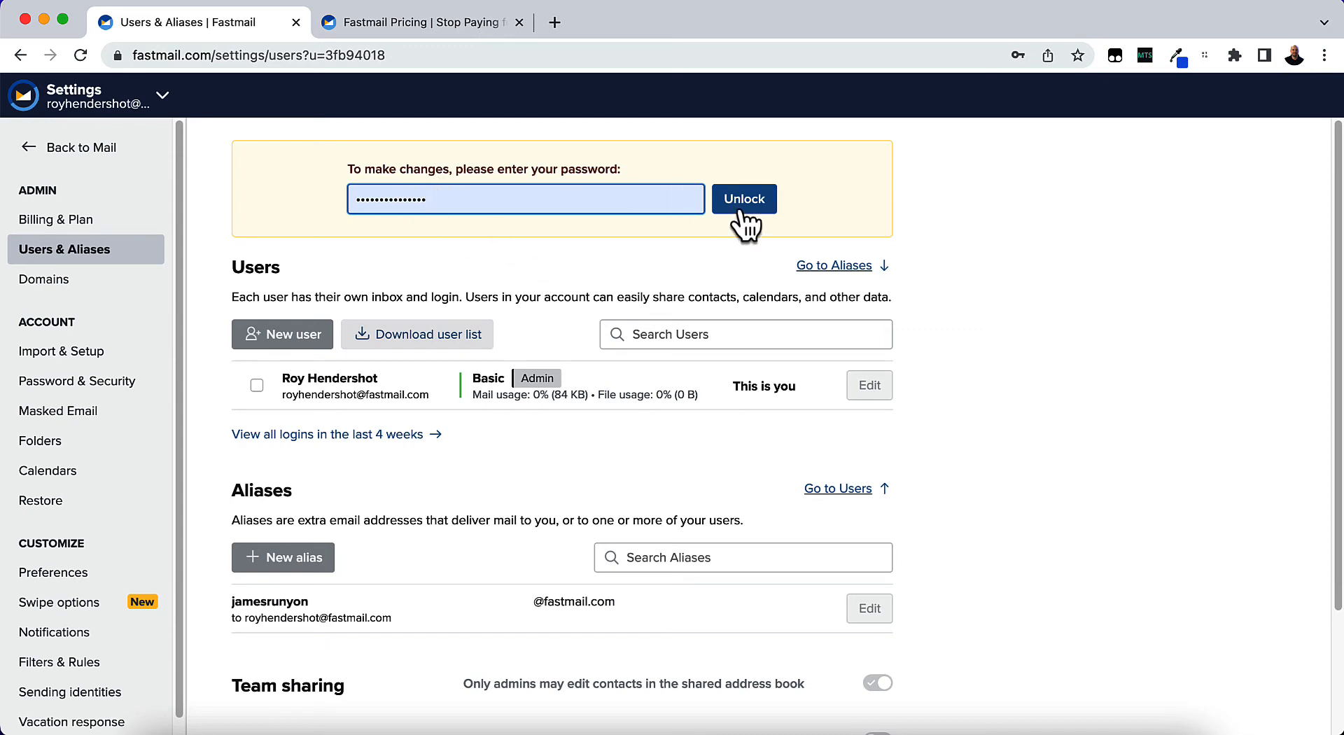
{"action": "mouse_move", "coordinate": [439, 198]}
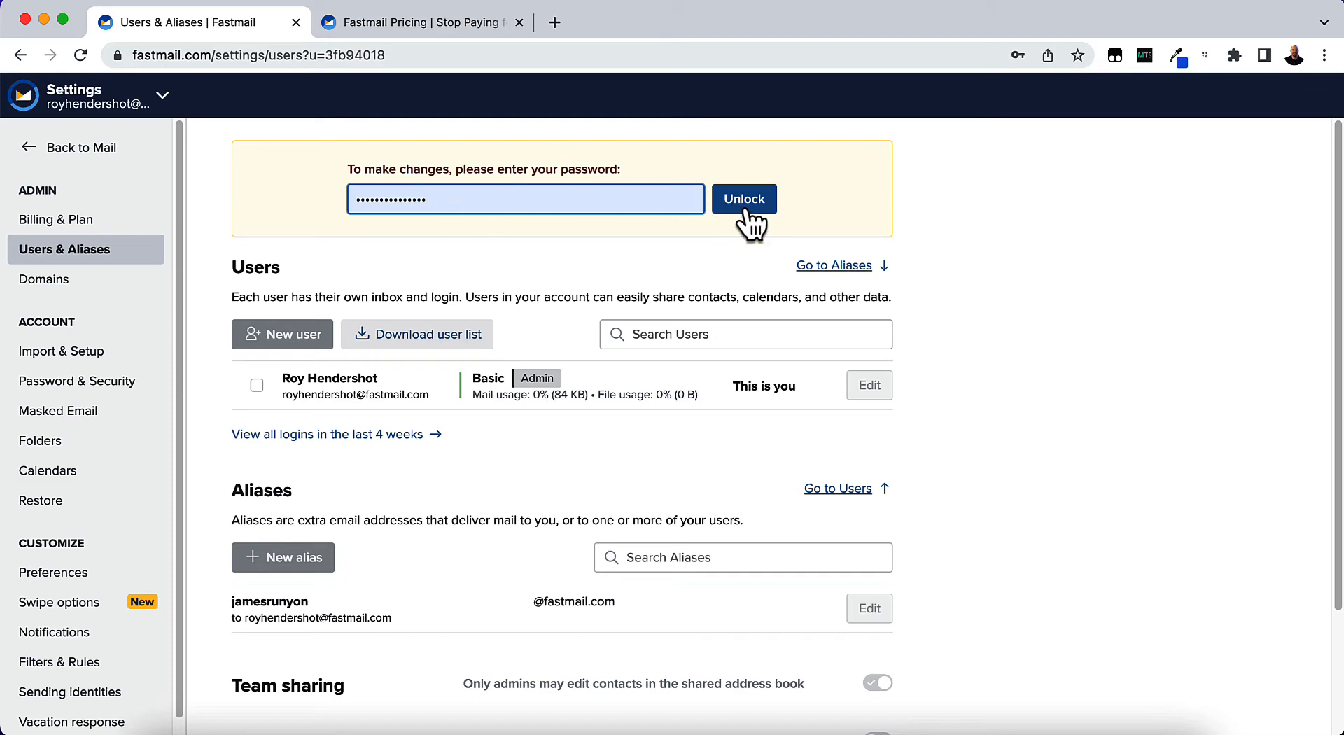
Unlock the Users & Aliases settings and open a blank New alias form
{"action": "left_click", "coordinate": [742, 198]}
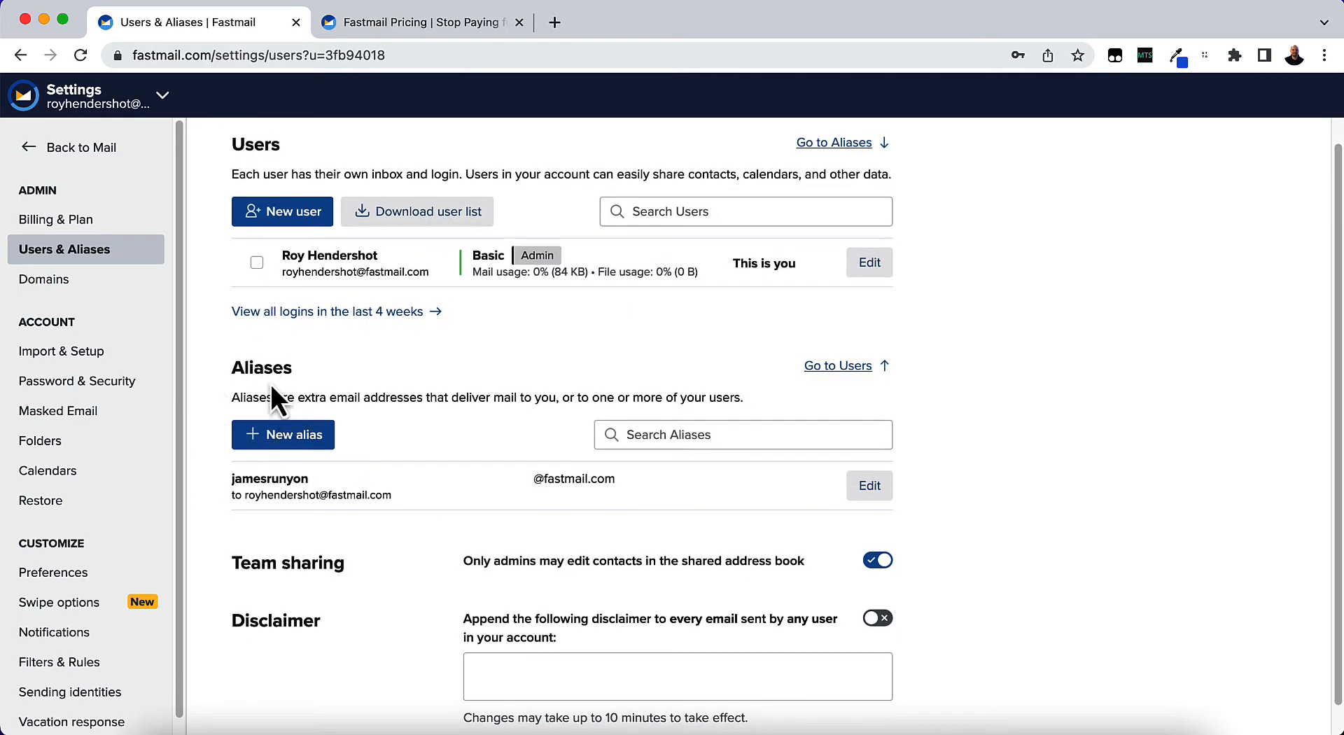
{"action": "mouse_move", "coordinate": [285, 489]}
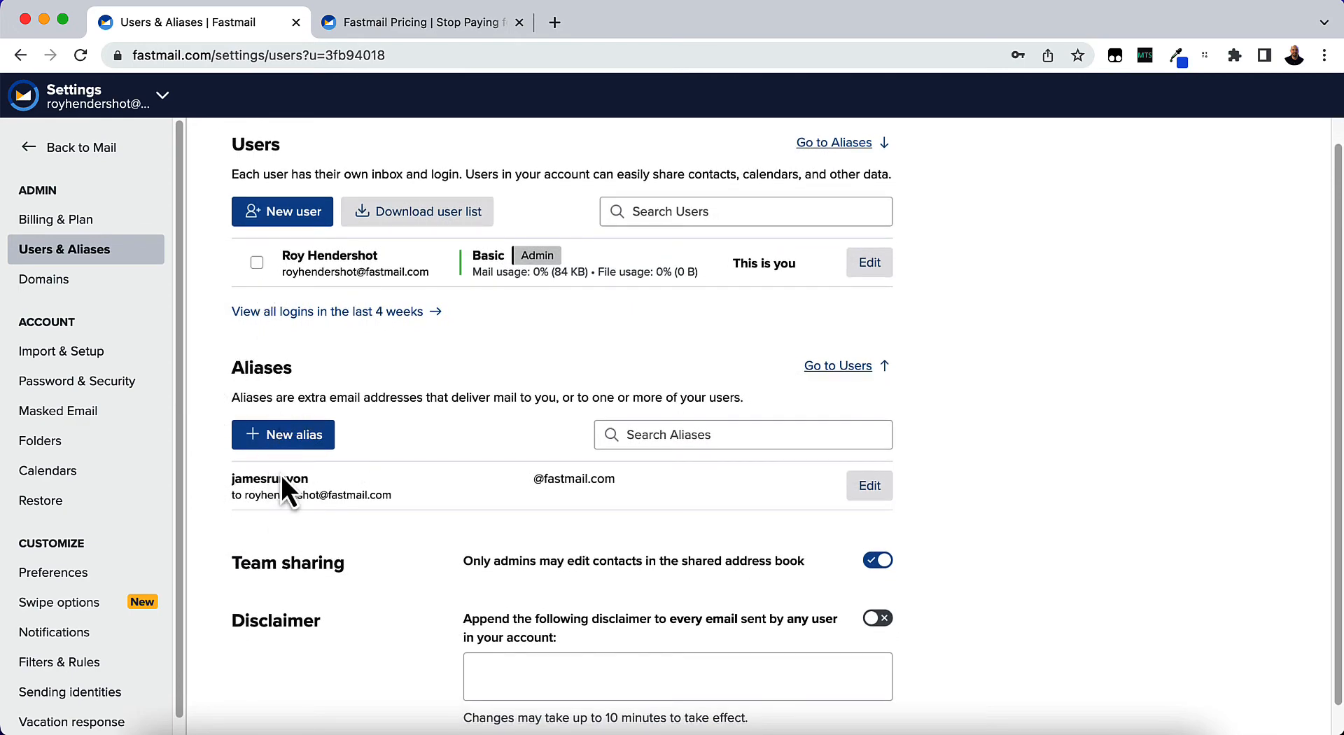
{"action": "mouse_move", "coordinate": [291, 451]}
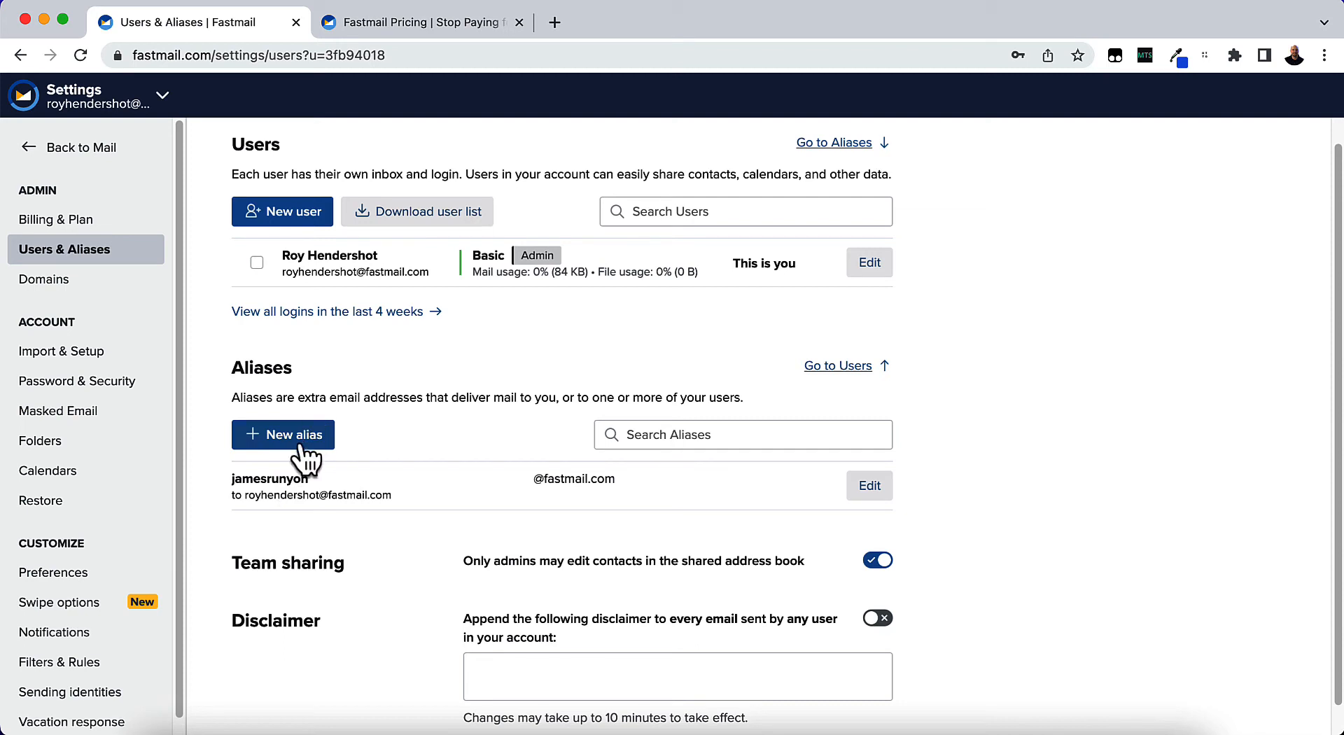
{"action": "left_click", "coordinate": [282, 433]}
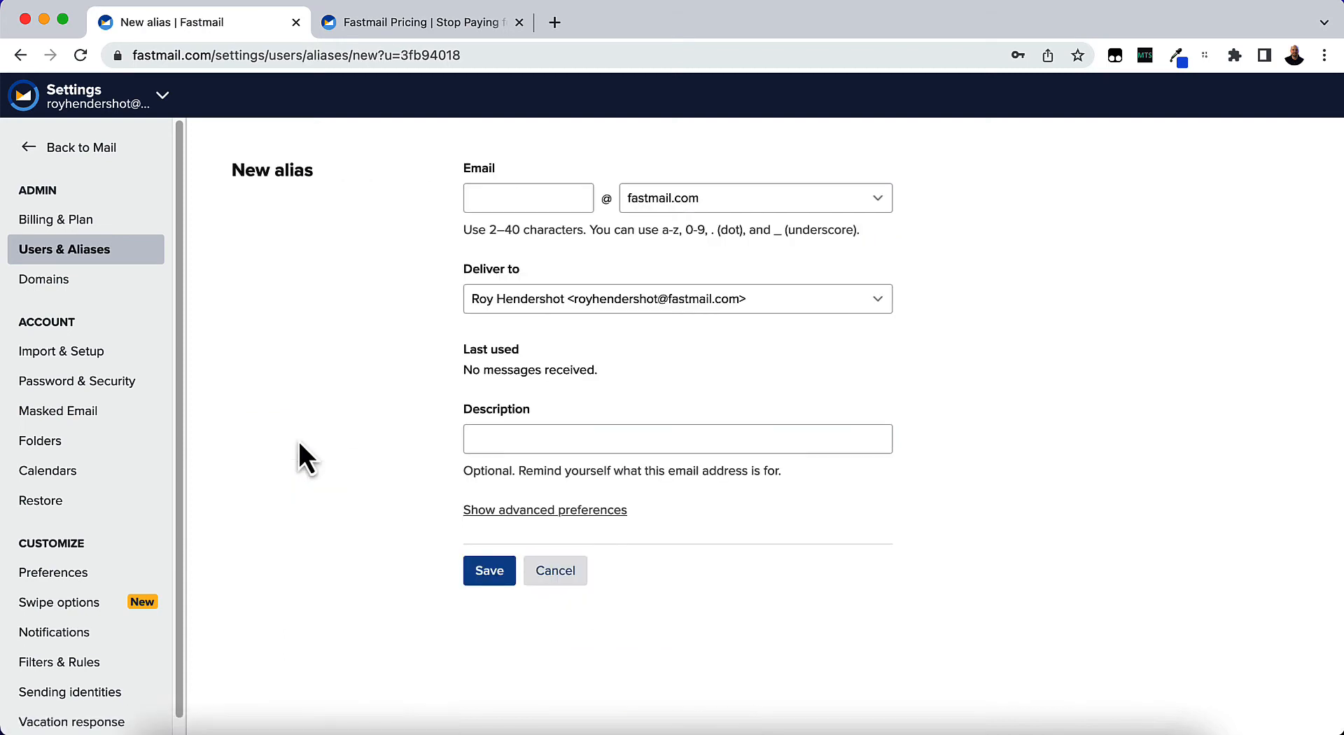
{"action": "left_click", "coordinate": [528, 198]}
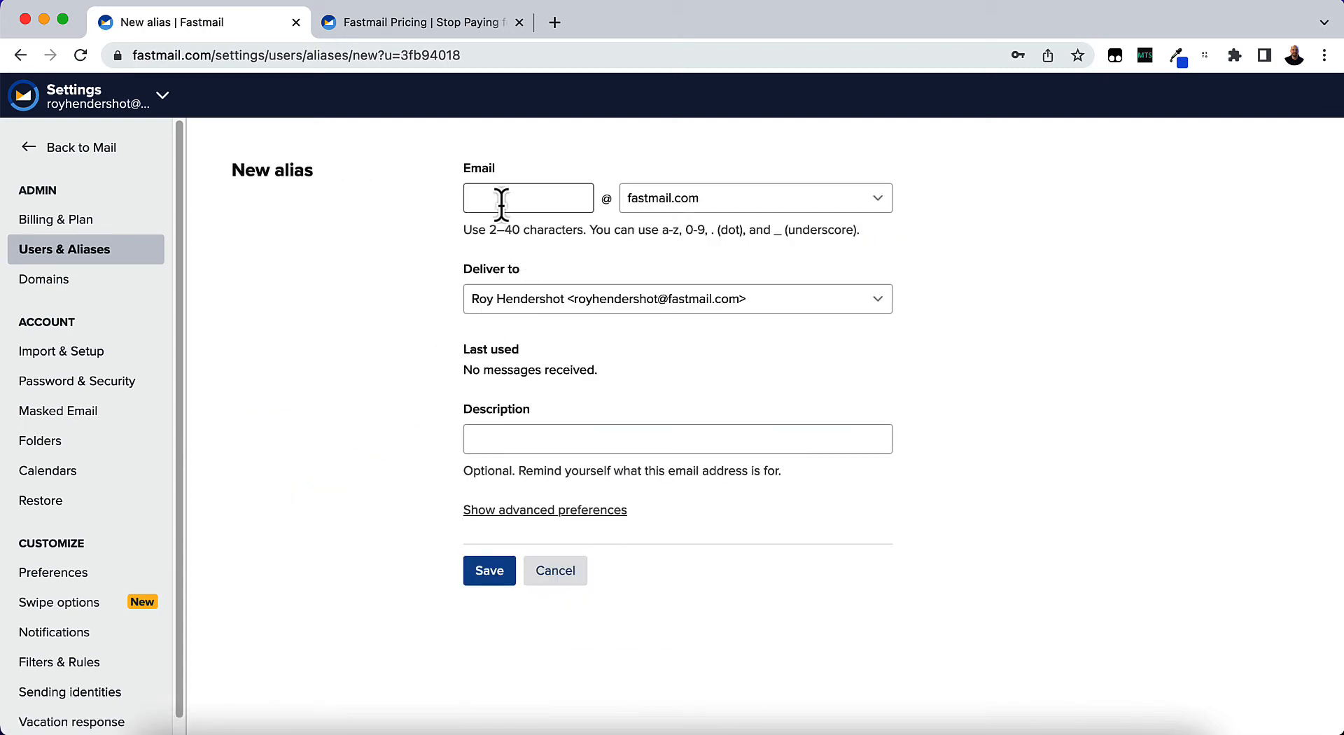
{"action": "left_click", "coordinate": [527, 198]}
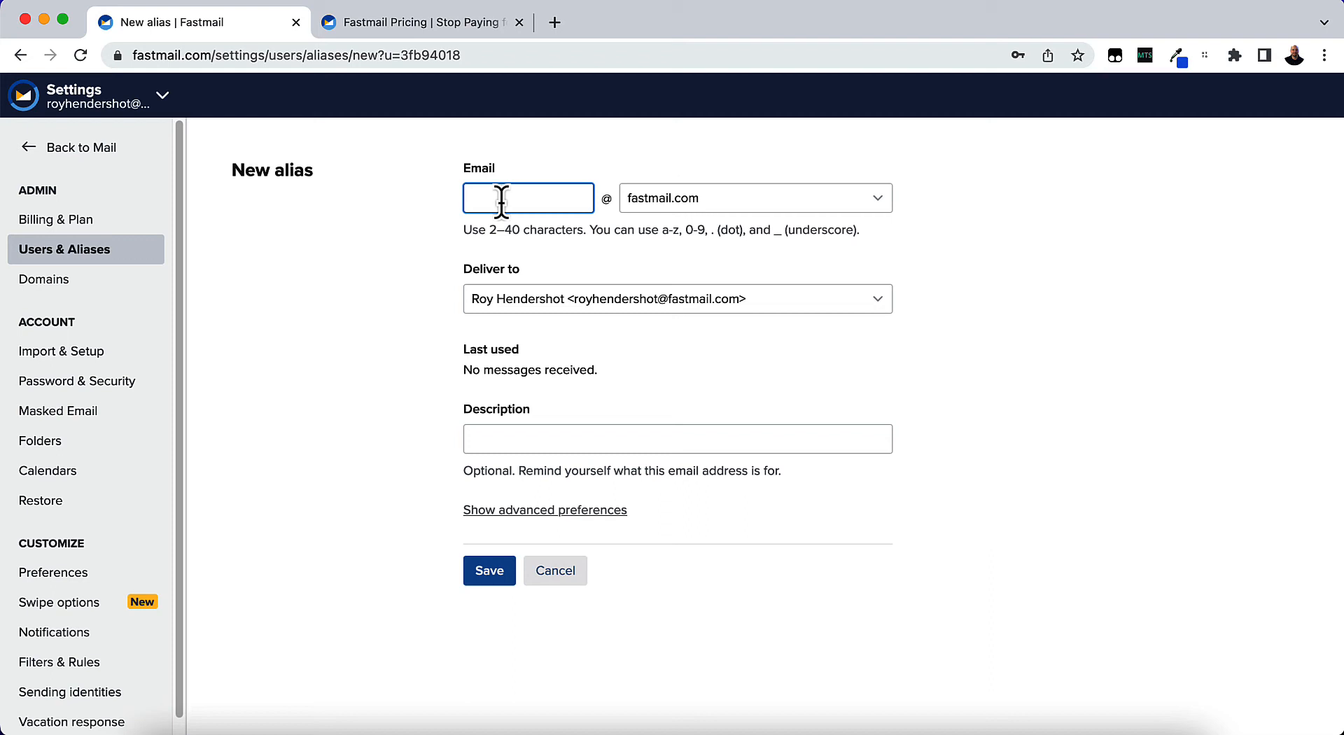
{"action": "type", "text": "ge"}
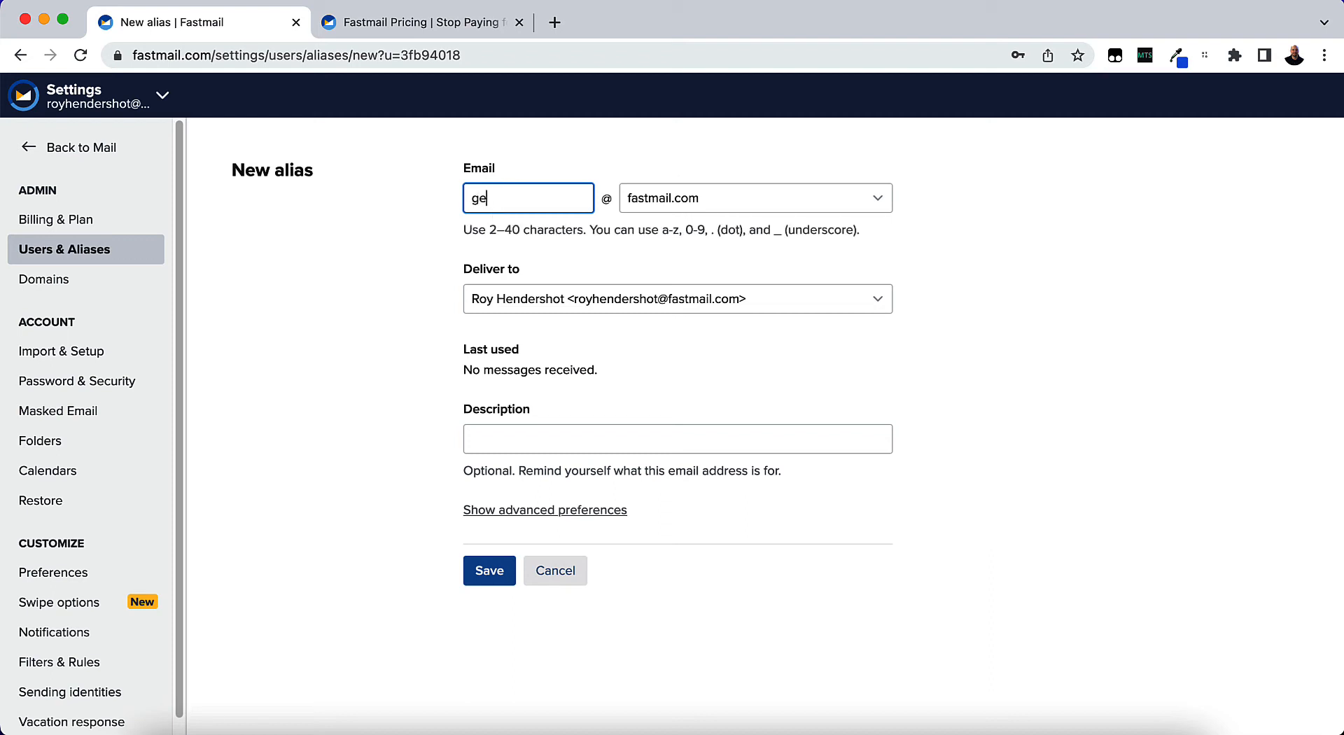
{"action": "type", "text": "orge"}
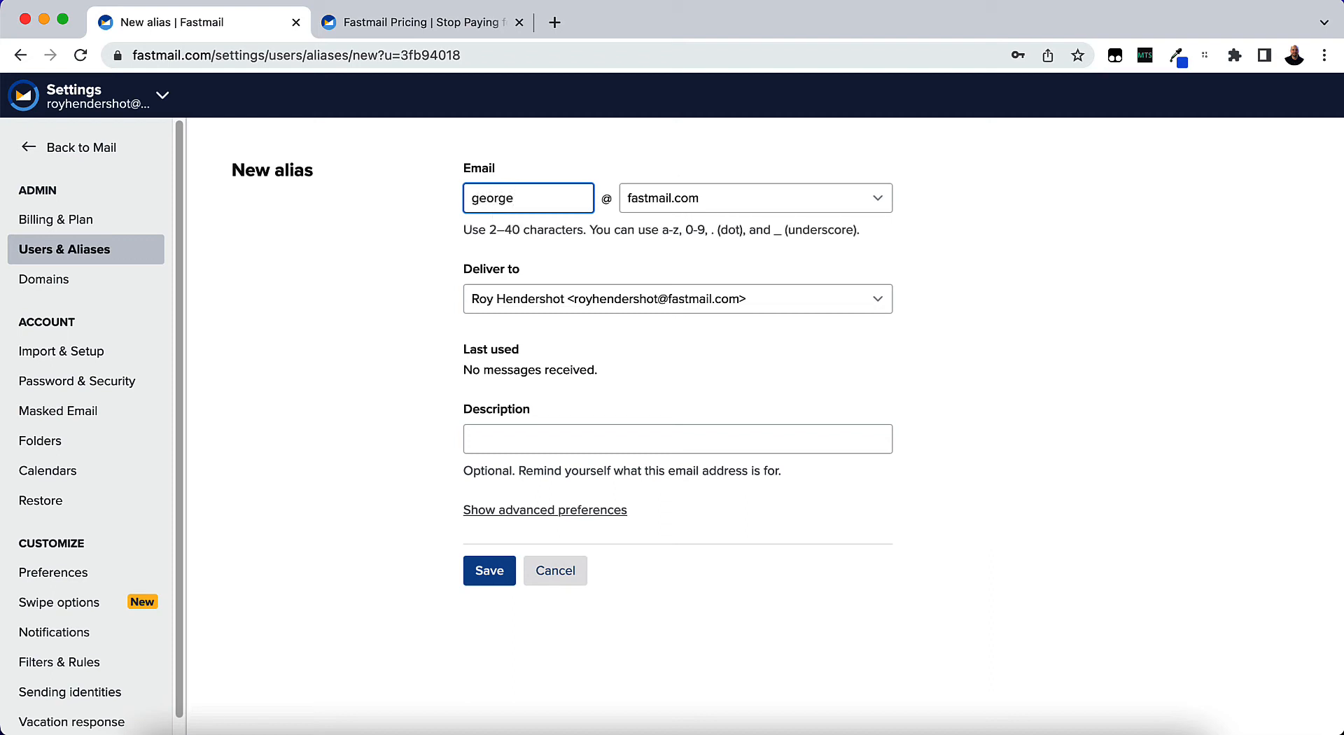
{"action": "type", "text": "harri"}
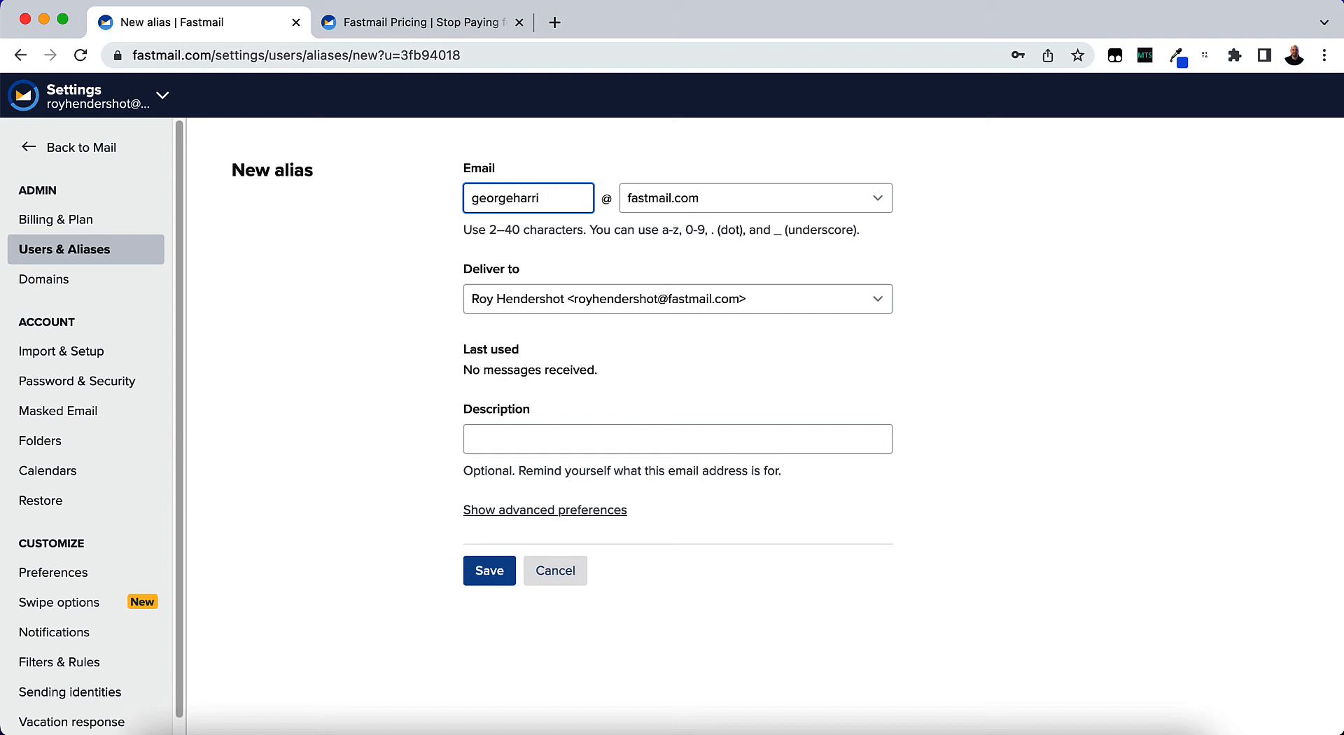
{"action": "type", "text": "sonjr"}
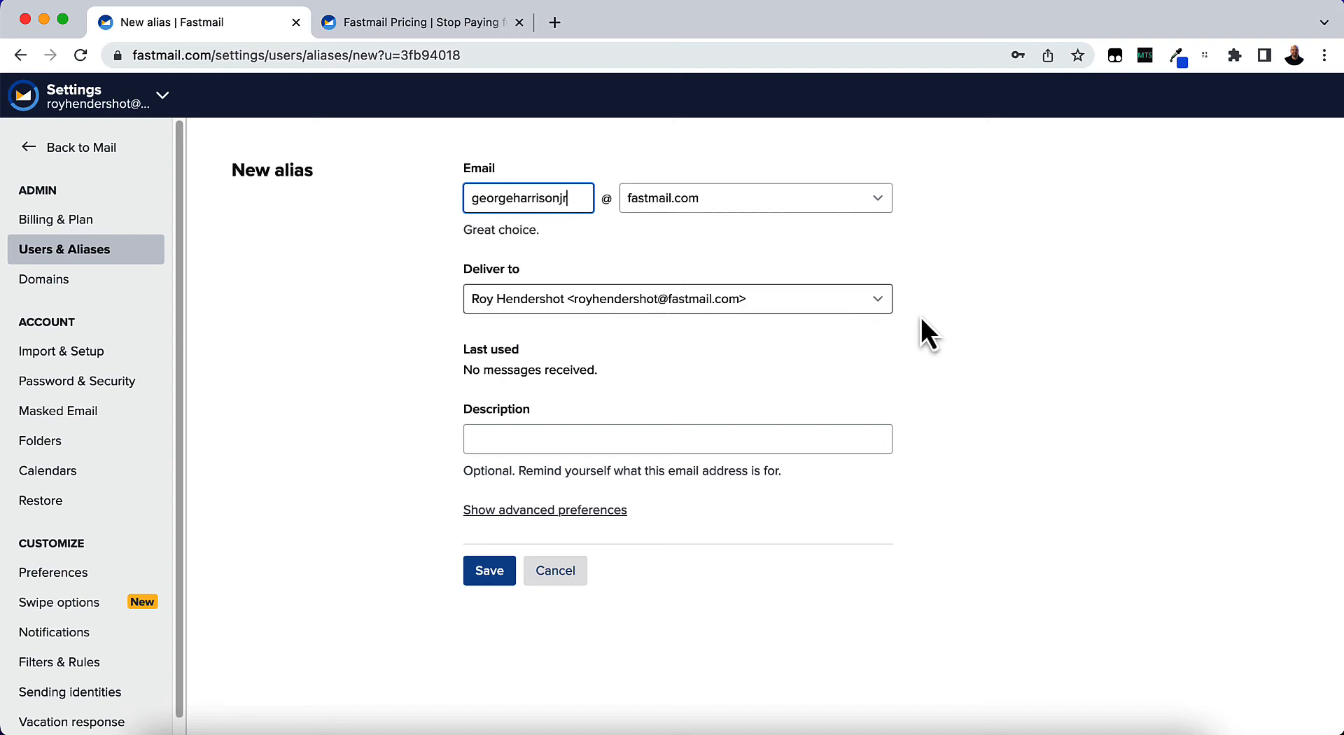
{"action": "mouse_move", "coordinate": [542, 257]}
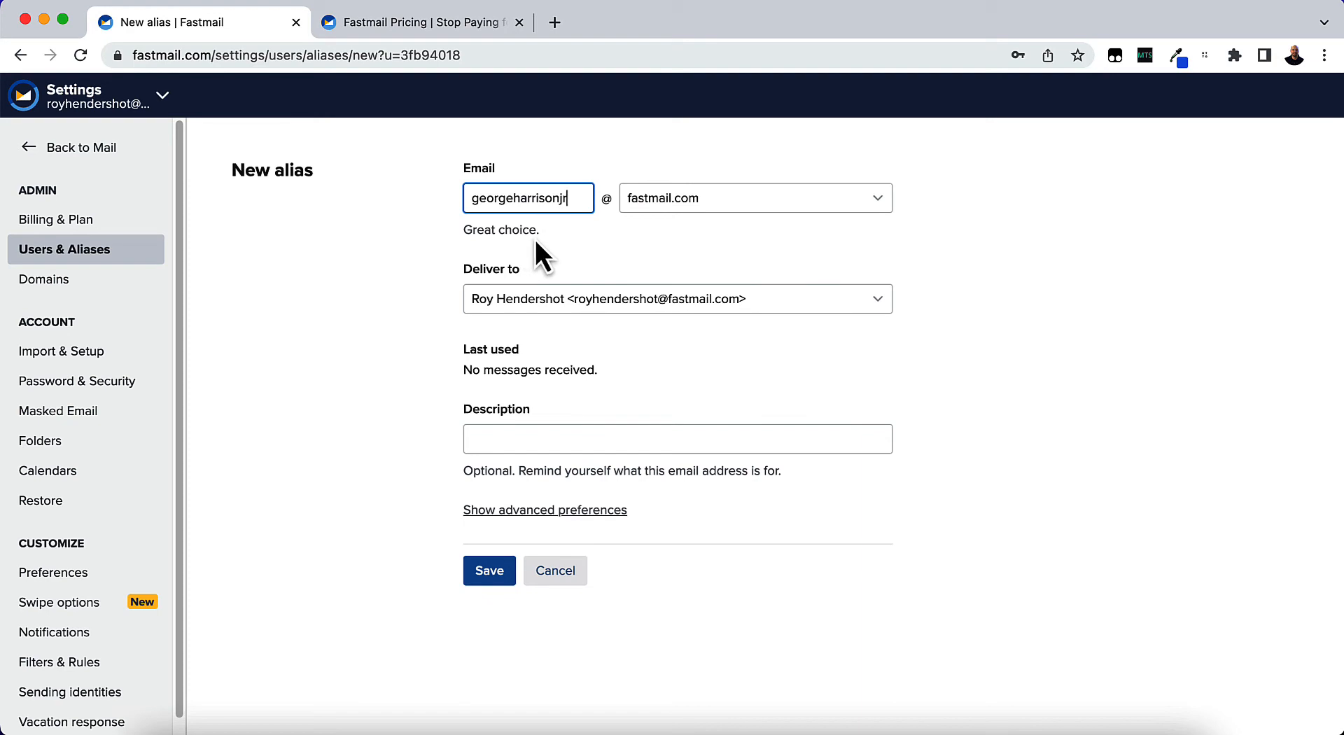
{"action": "mouse_move", "coordinate": [657, 218]}
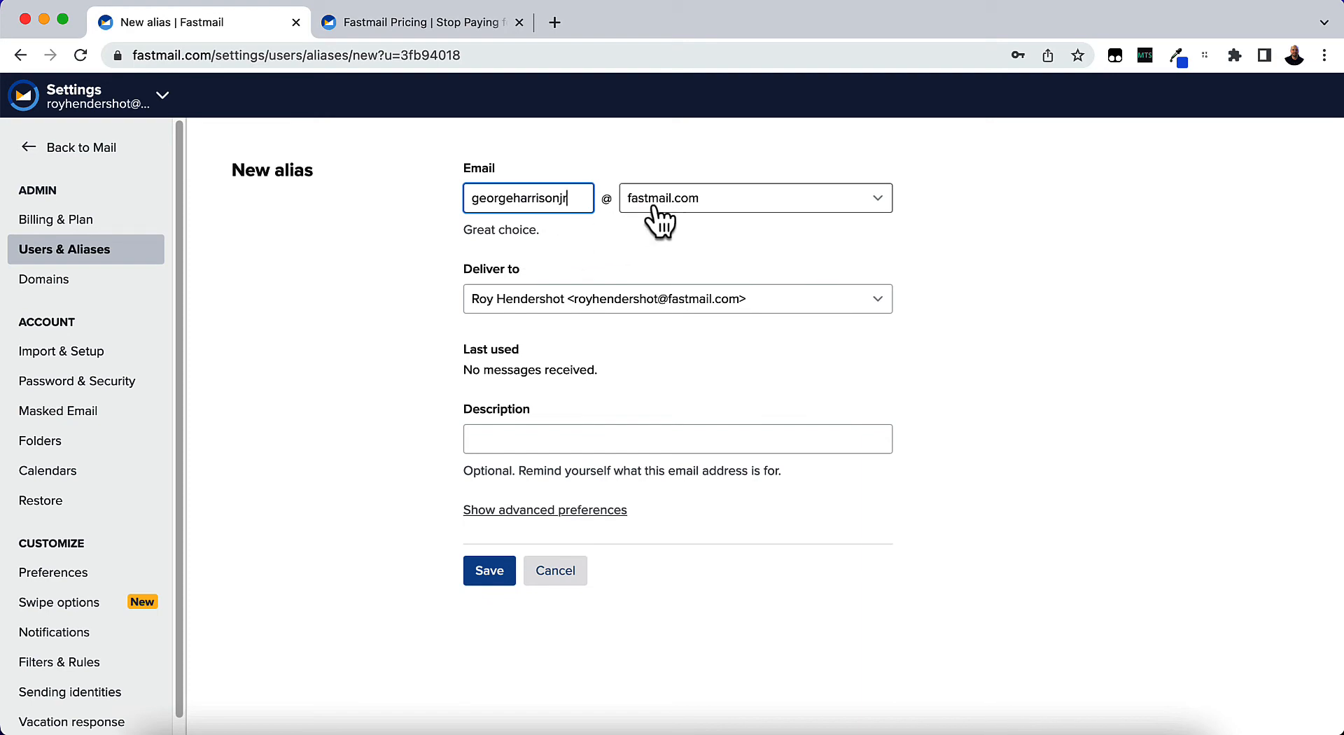
Browse the alias domain list, keeping fastmail.com as the domain
{"action": "left_click", "coordinate": [749, 198]}
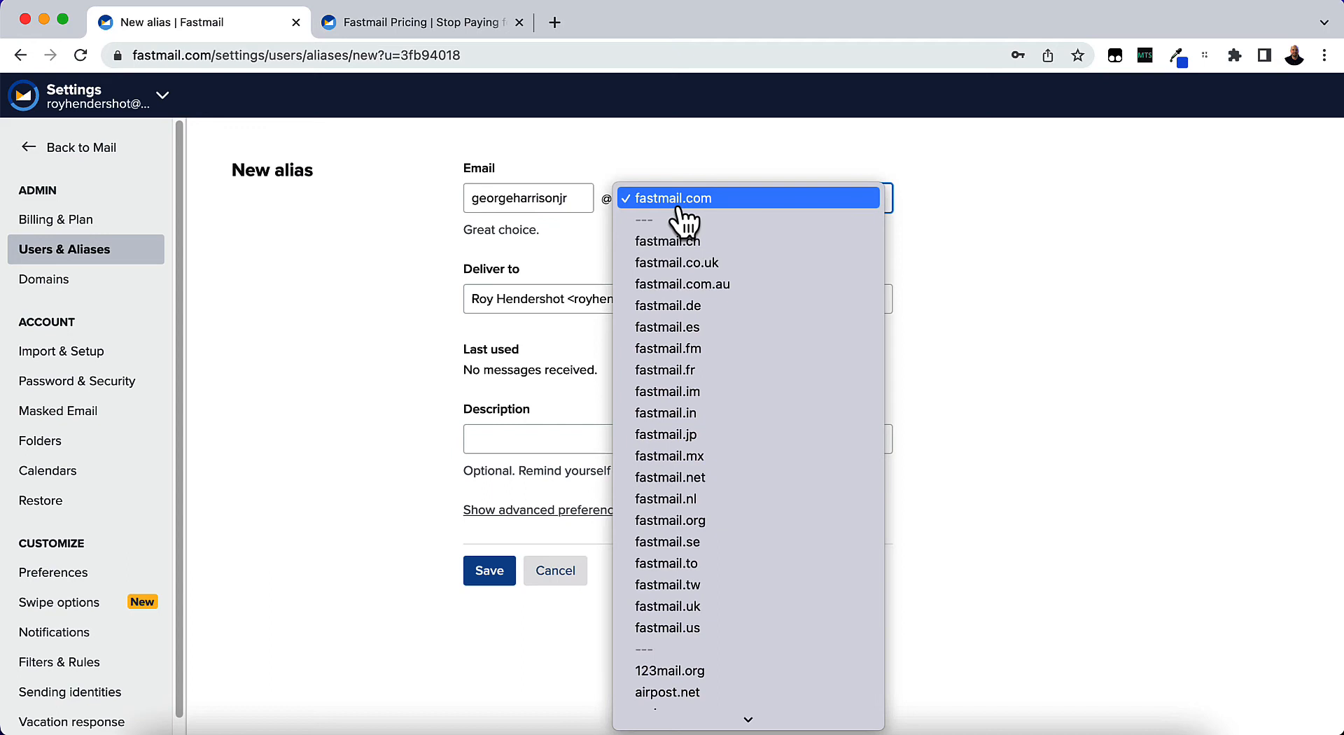
{"action": "mouse_move", "coordinate": [711, 262]}
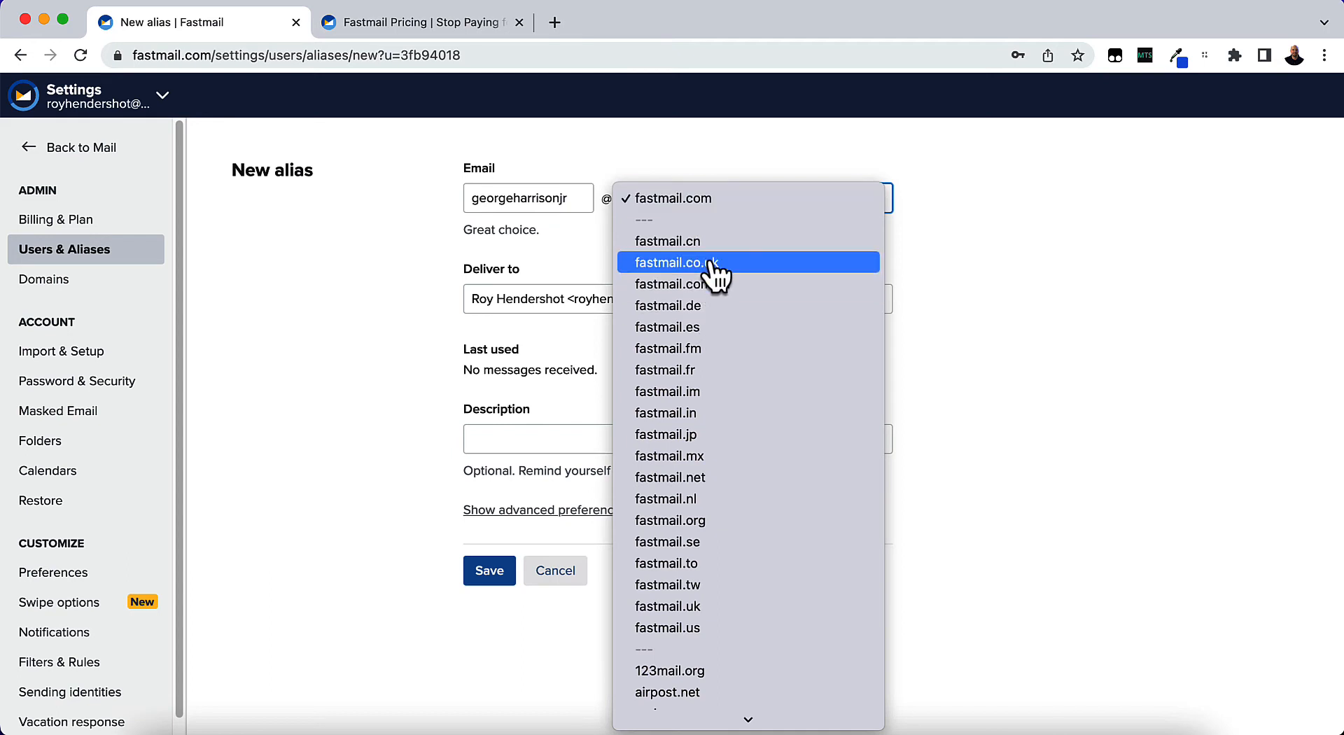
{"action": "mouse_move", "coordinate": [681, 283]}
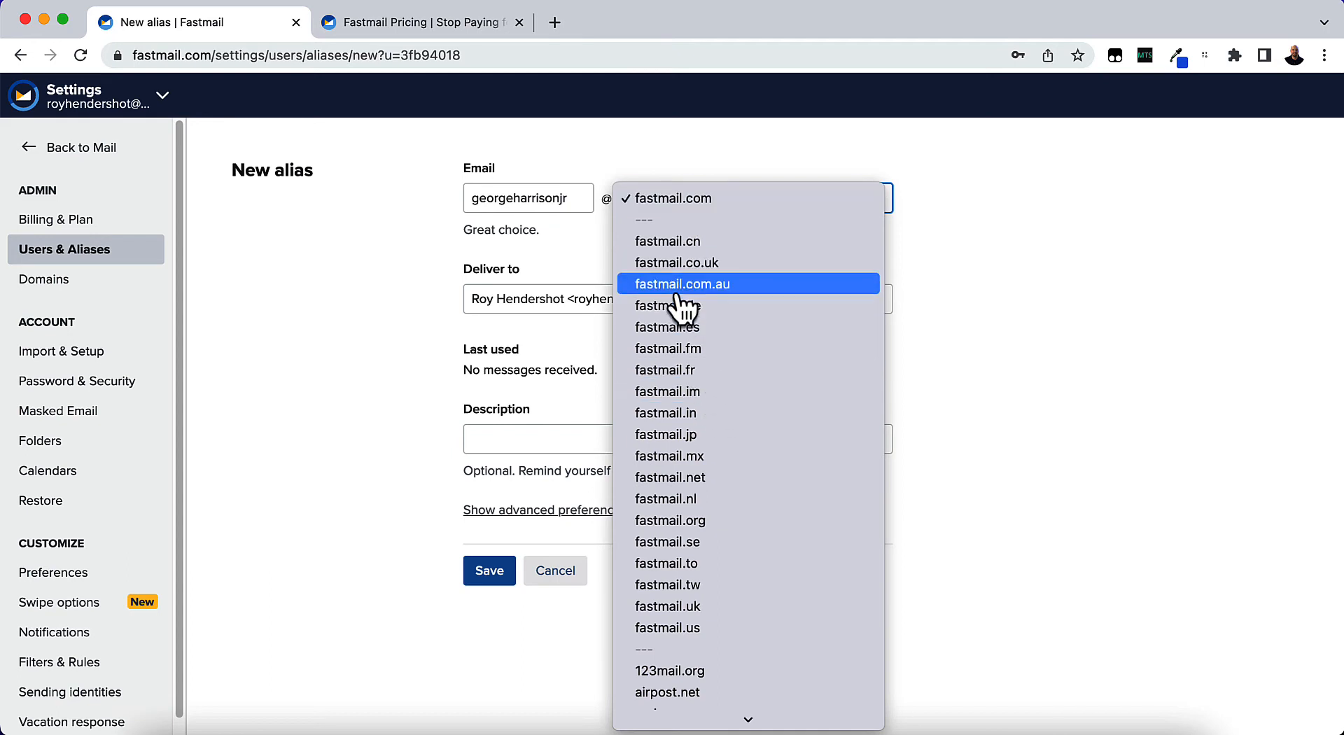
{"action": "mouse_move", "coordinate": [695, 284]}
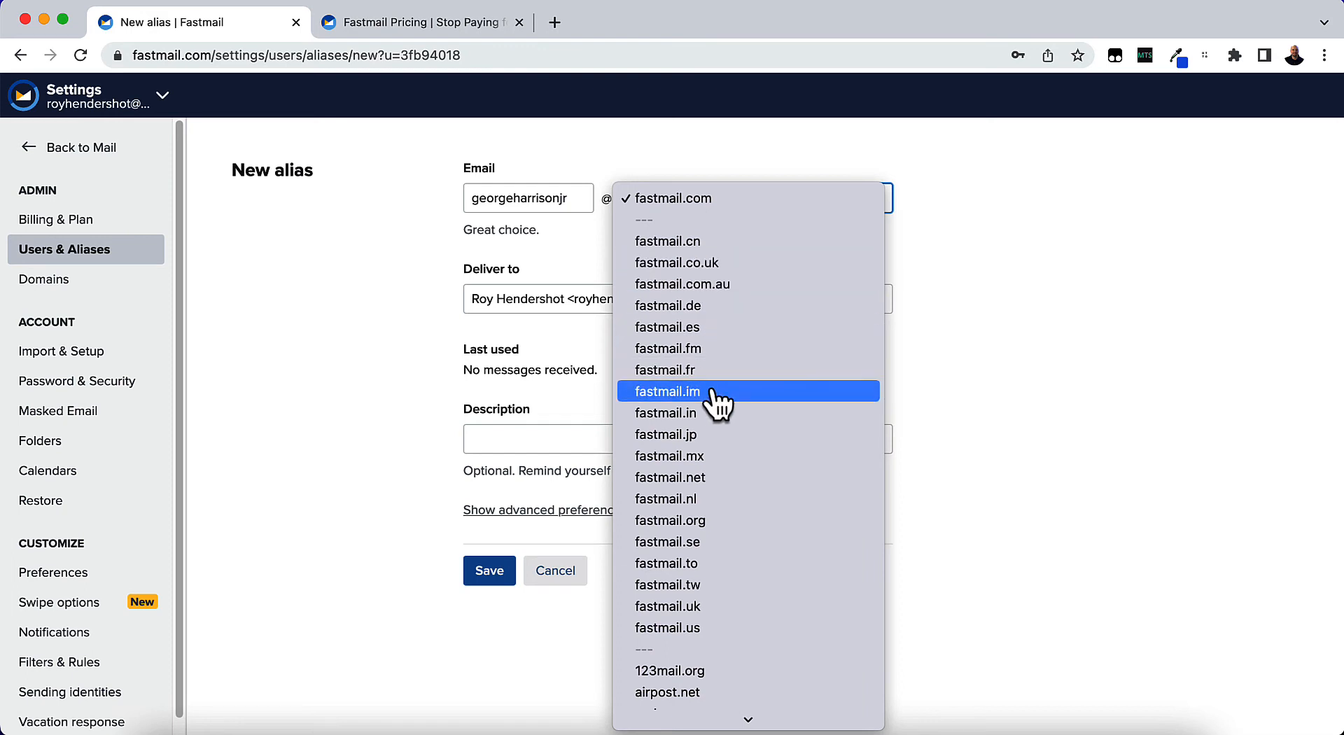
{"action": "scroll", "scroll_direction": "down", "scroll_amount": 3}
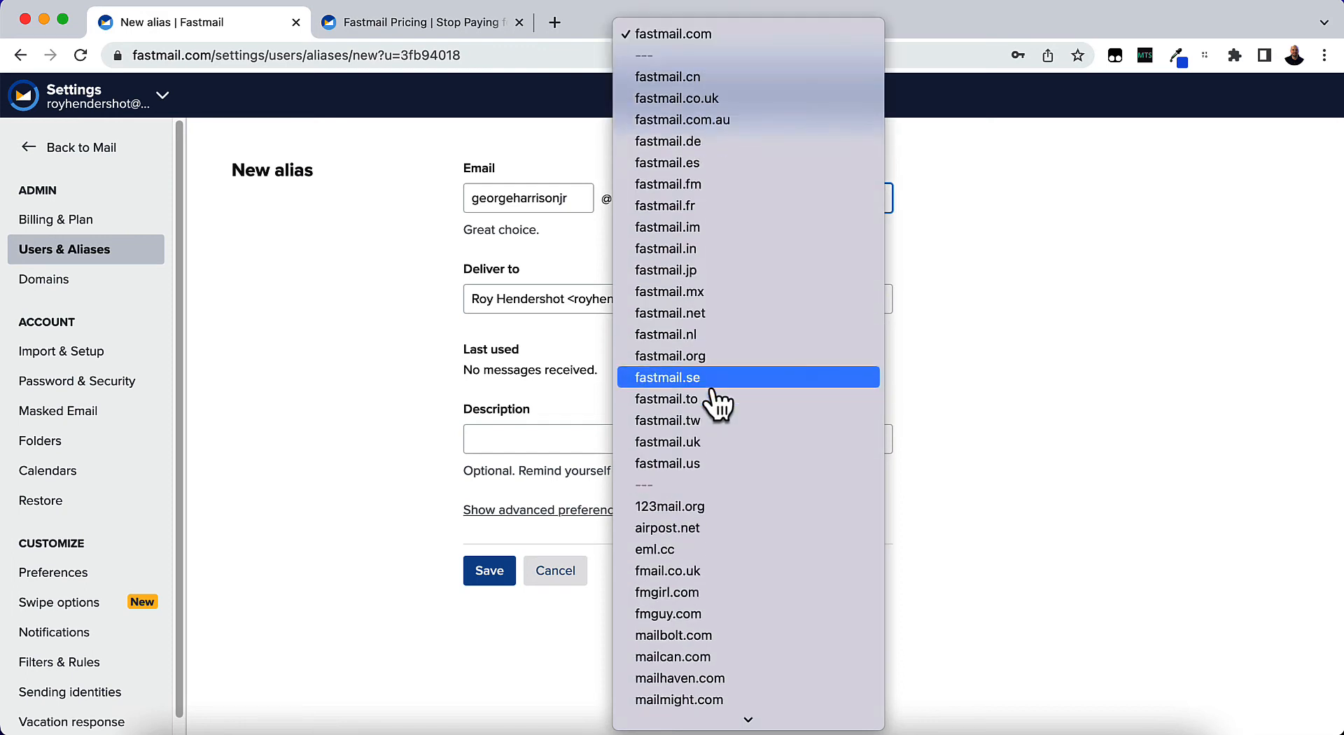
{"action": "scroll", "scroll_direction": "down", "scroll_amount": 3}
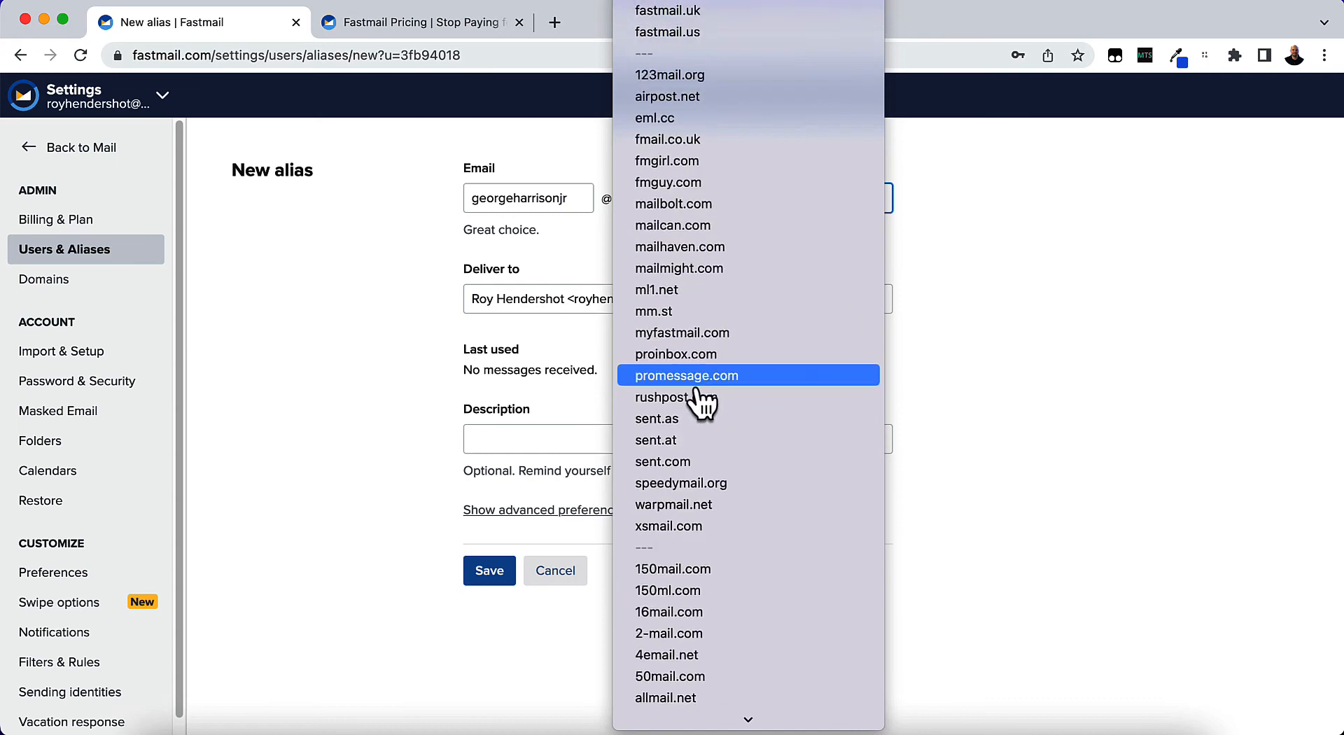
{"action": "mouse_move", "coordinate": [667, 181]}
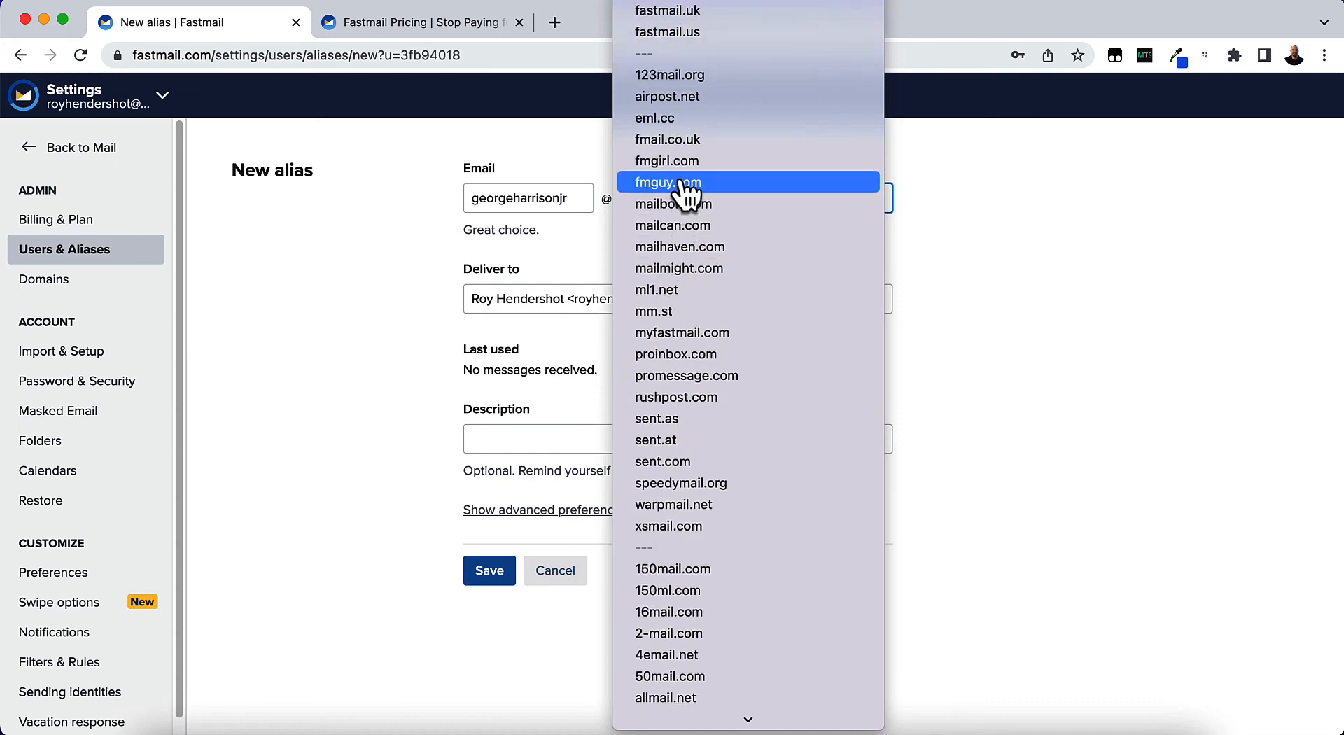
{"action": "mouse_move", "coordinate": [667, 161]}
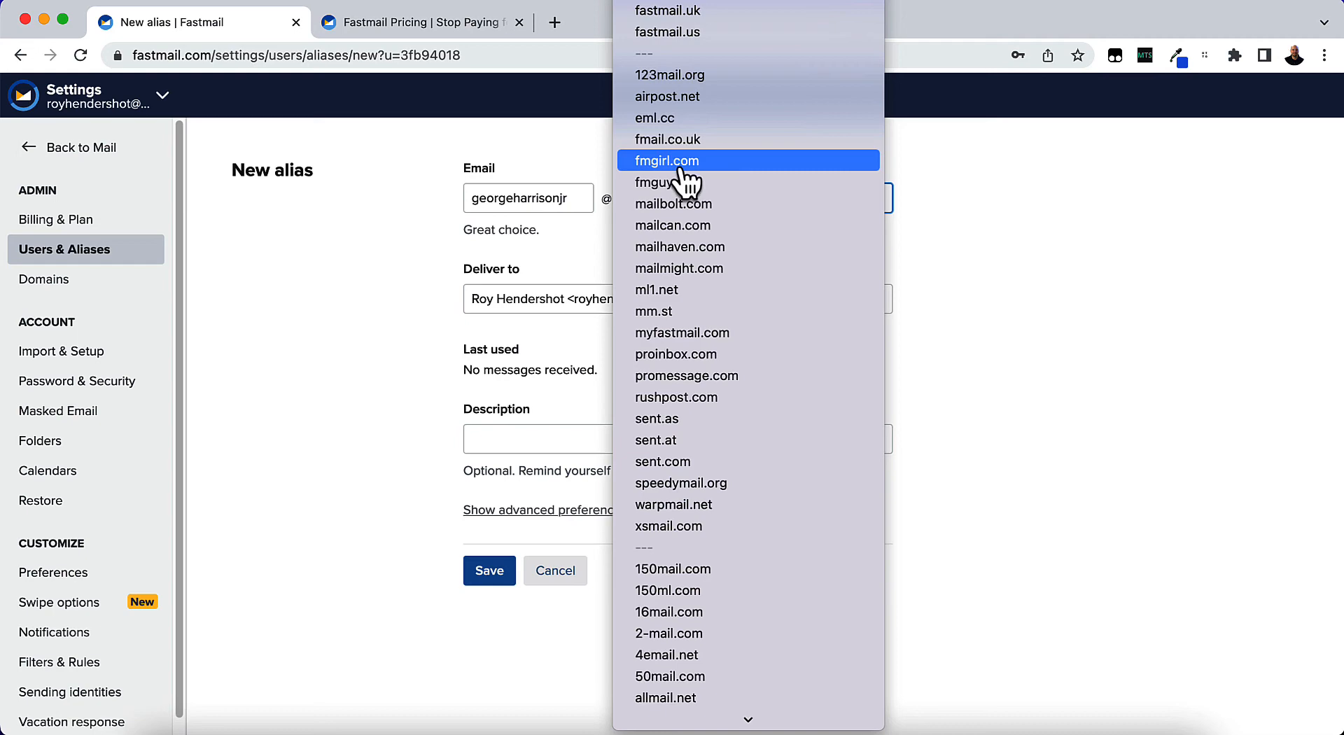
{"action": "mouse_move", "coordinate": [654, 289]}
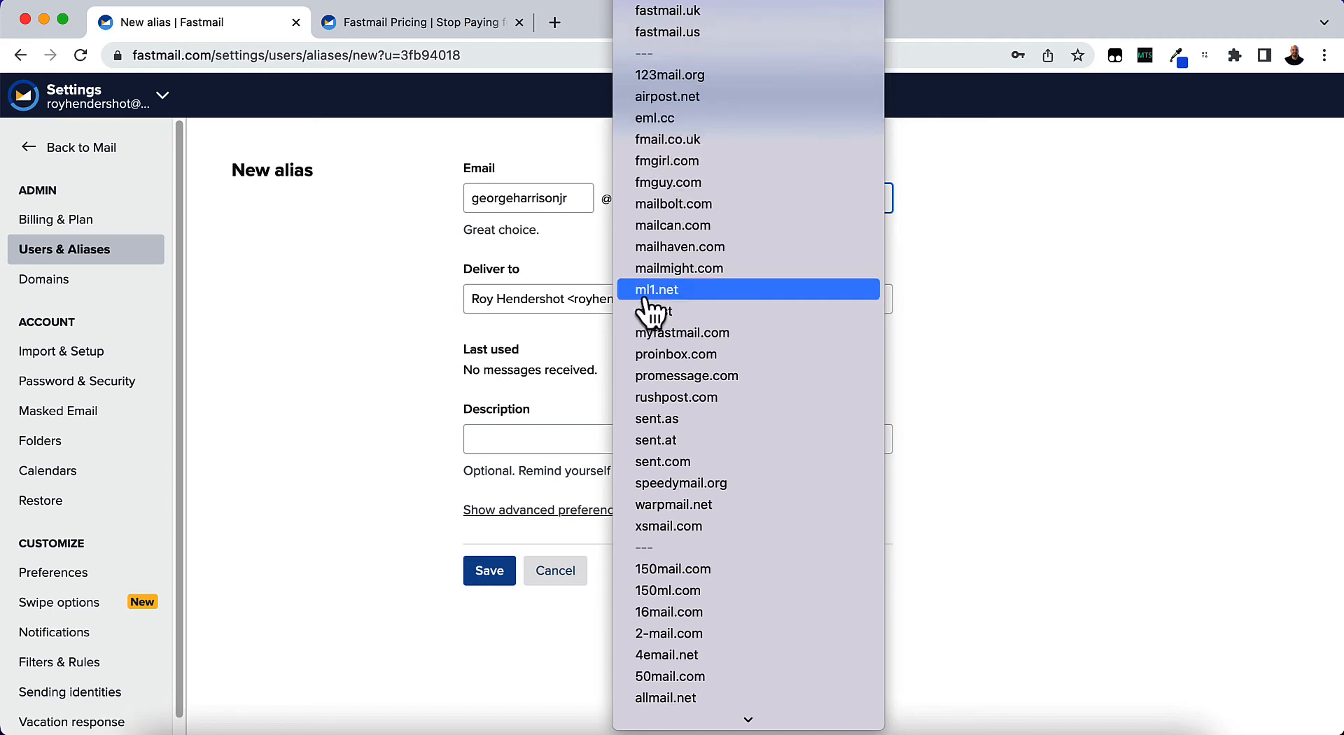
{"action": "scroll", "scroll_direction": "down", "scroll_amount": 3}
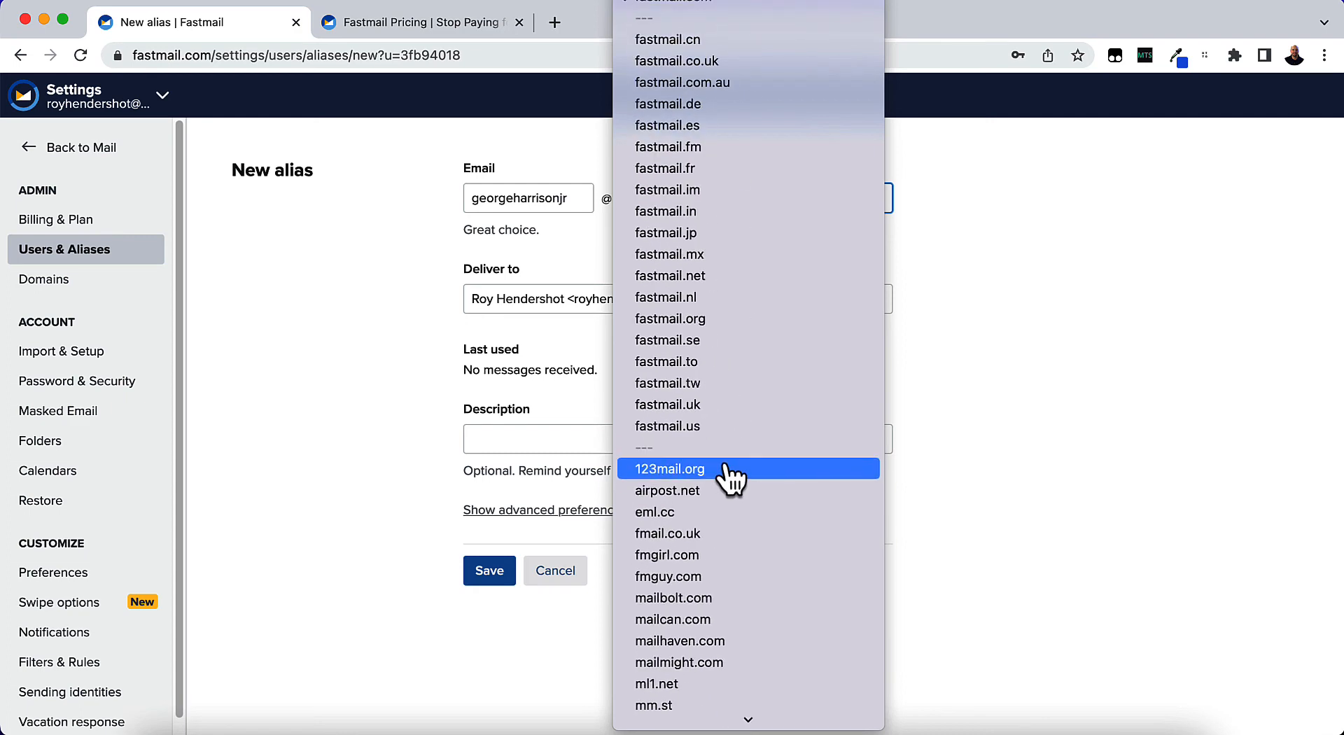
{"action": "mouse_move", "coordinate": [696, 13]}
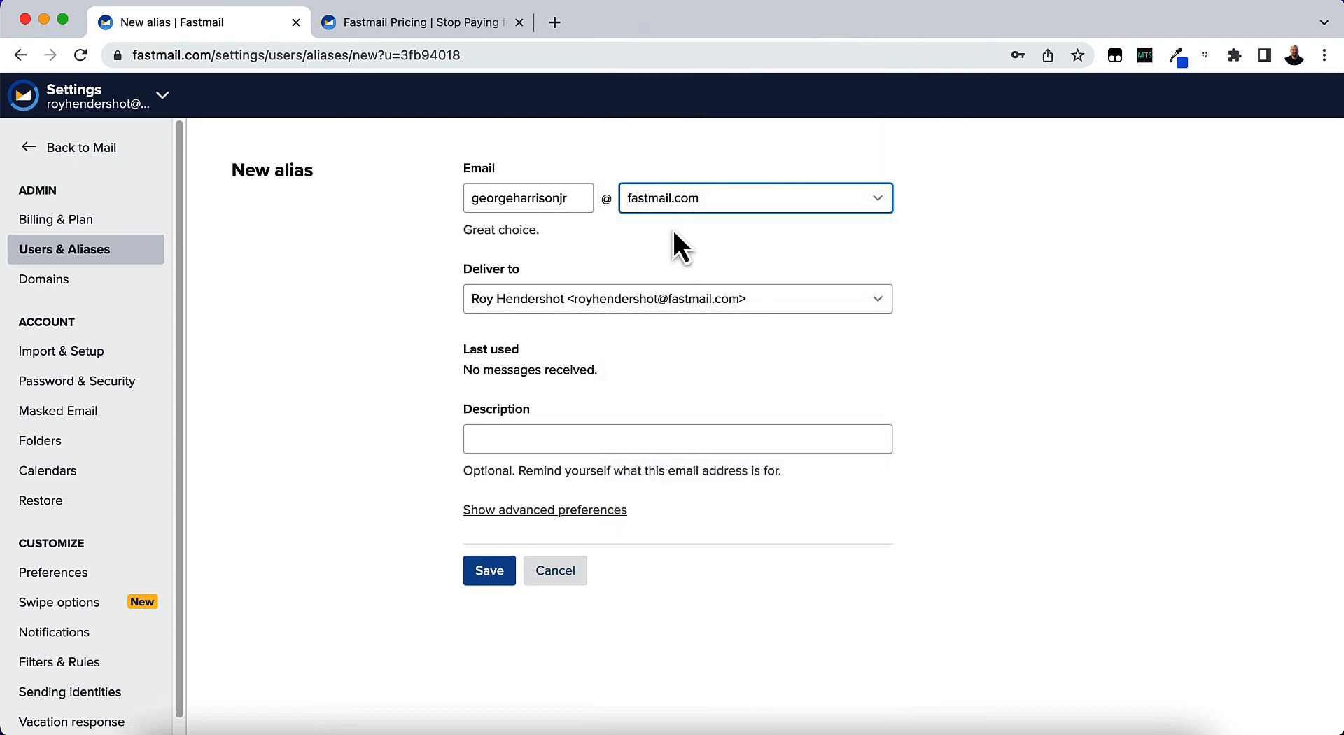
{"action": "mouse_move", "coordinate": [561, 355]}
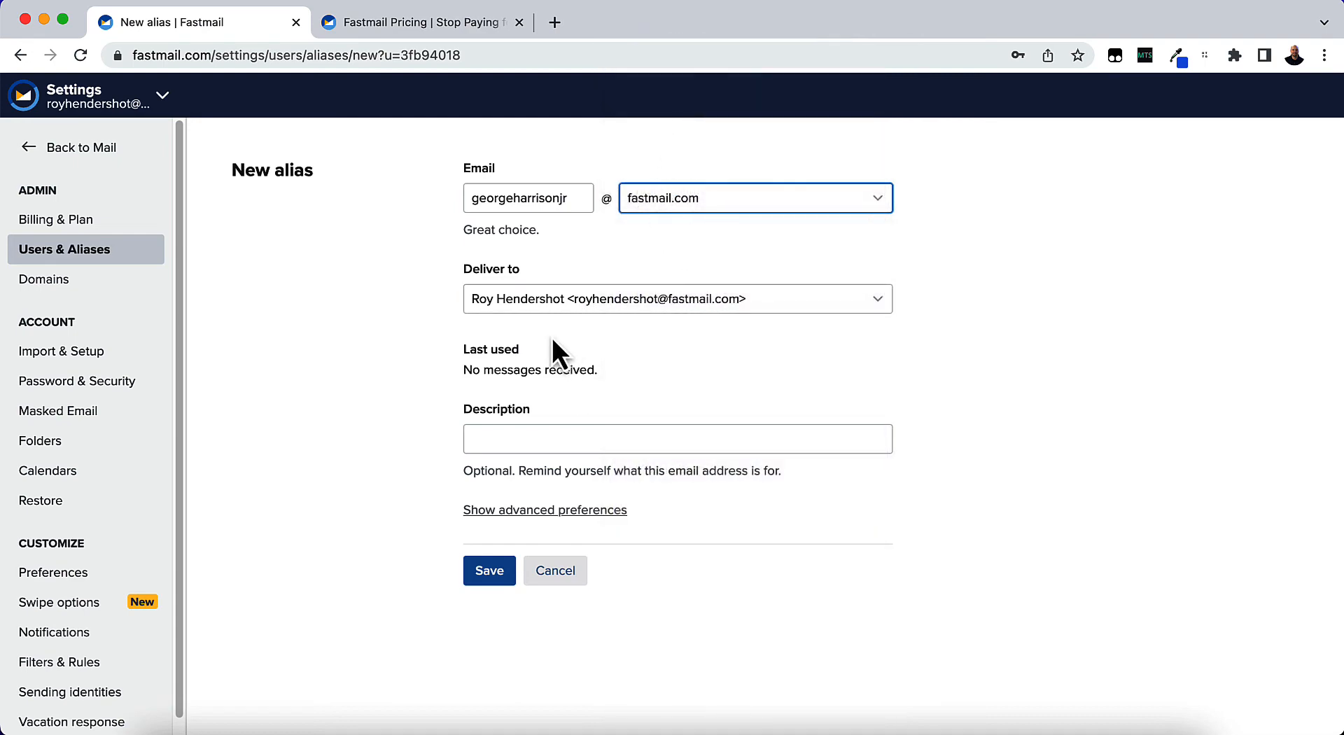
{"action": "mouse_move", "coordinate": [835, 309]}
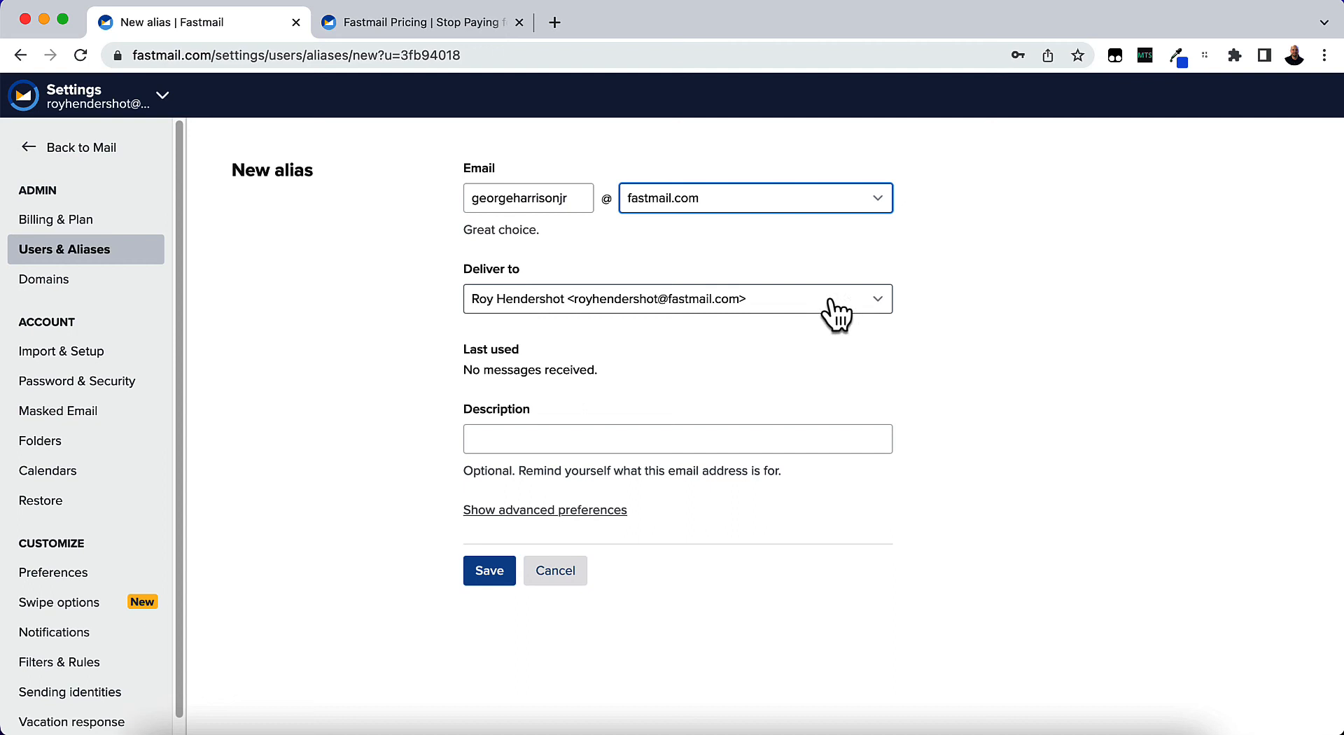
{"action": "mouse_move", "coordinate": [573, 324]}
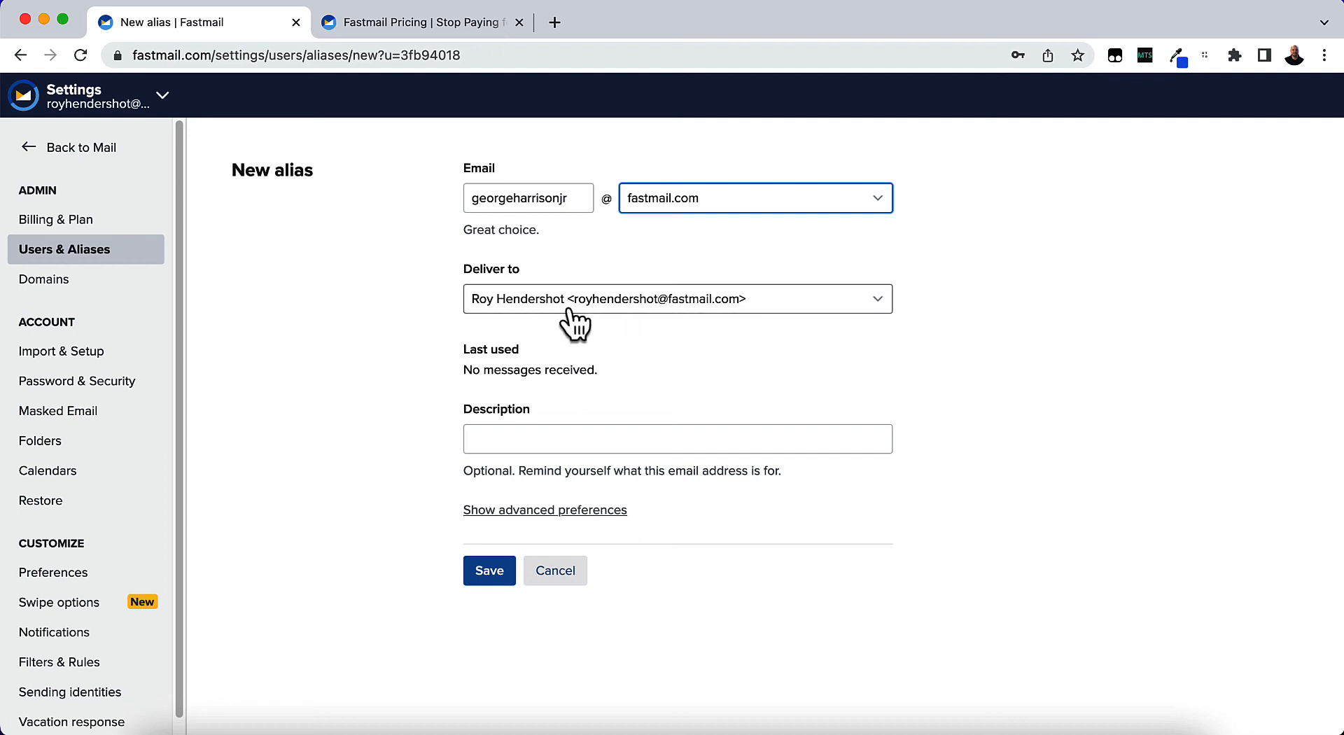
{"action": "mouse_move", "coordinate": [656, 418]}
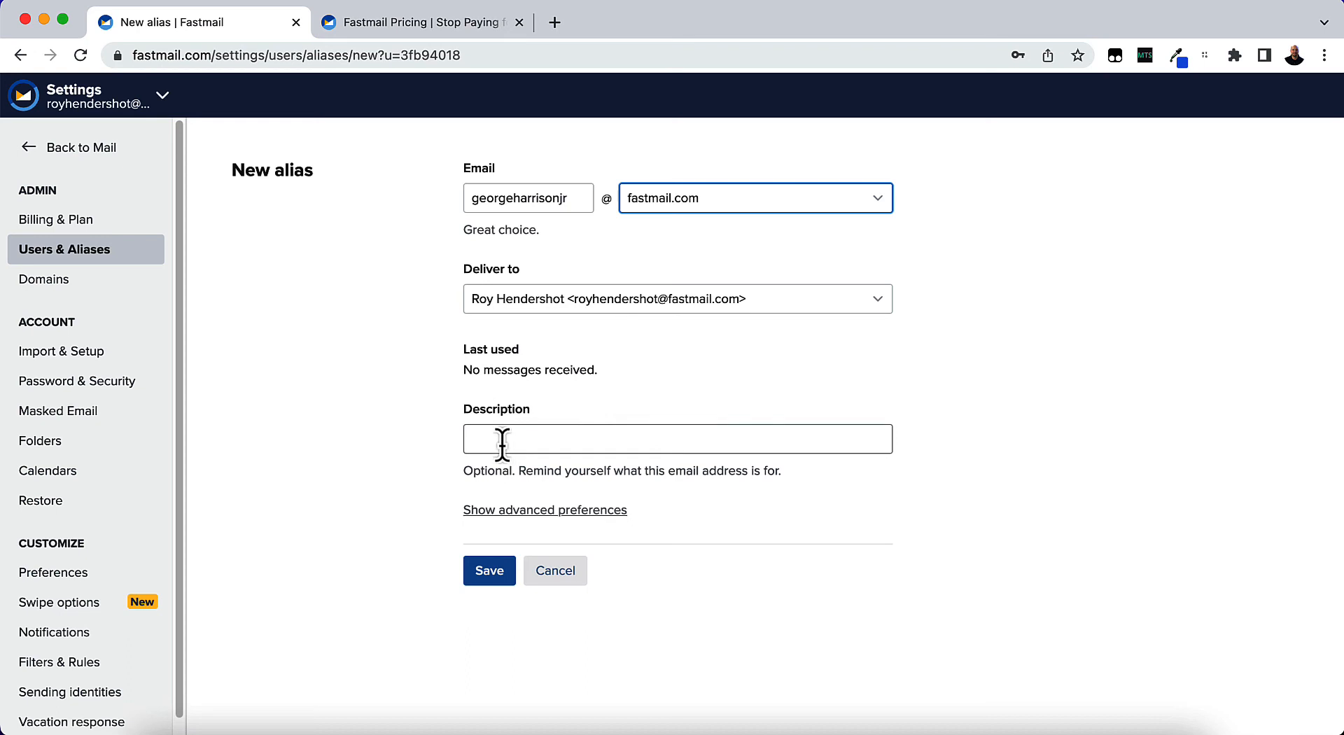
Enter 'George Harrison' in the alias Description field
{"action": "left_click", "coordinate": [676, 439]}
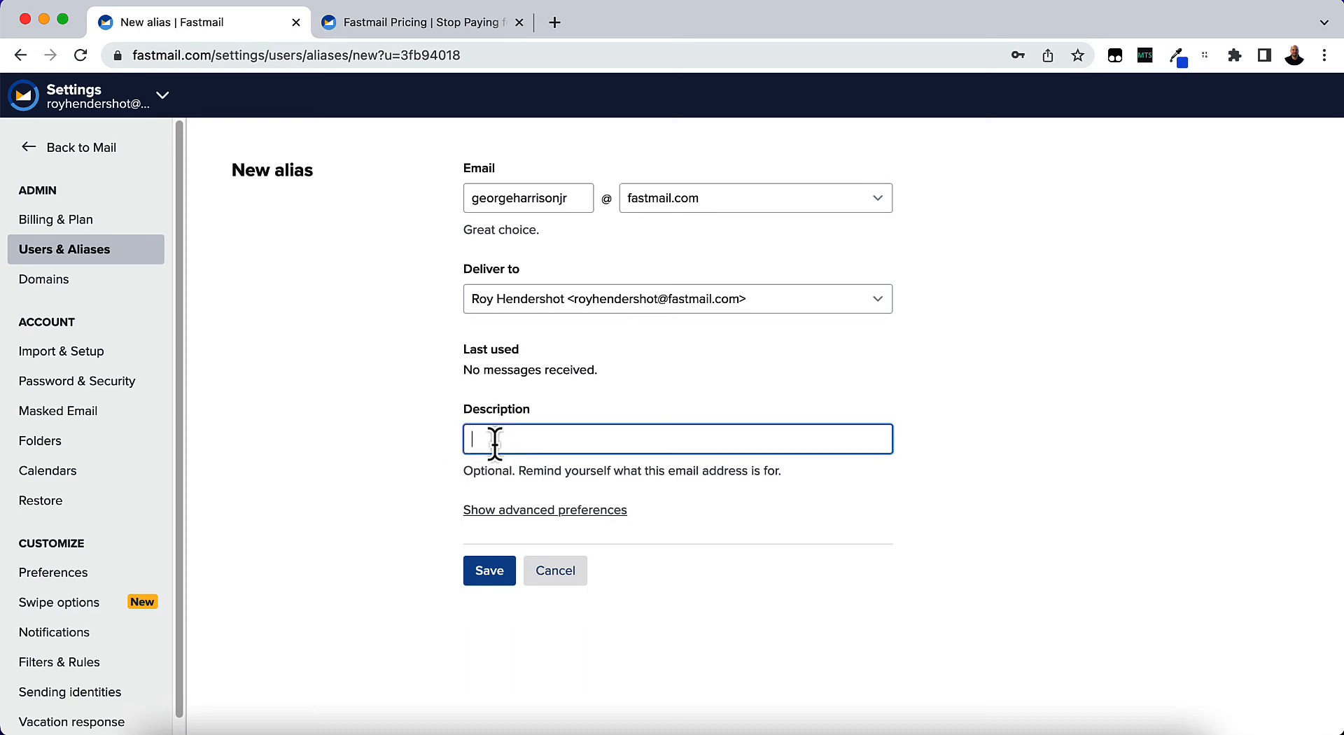
{"action": "type", "text": "George"}
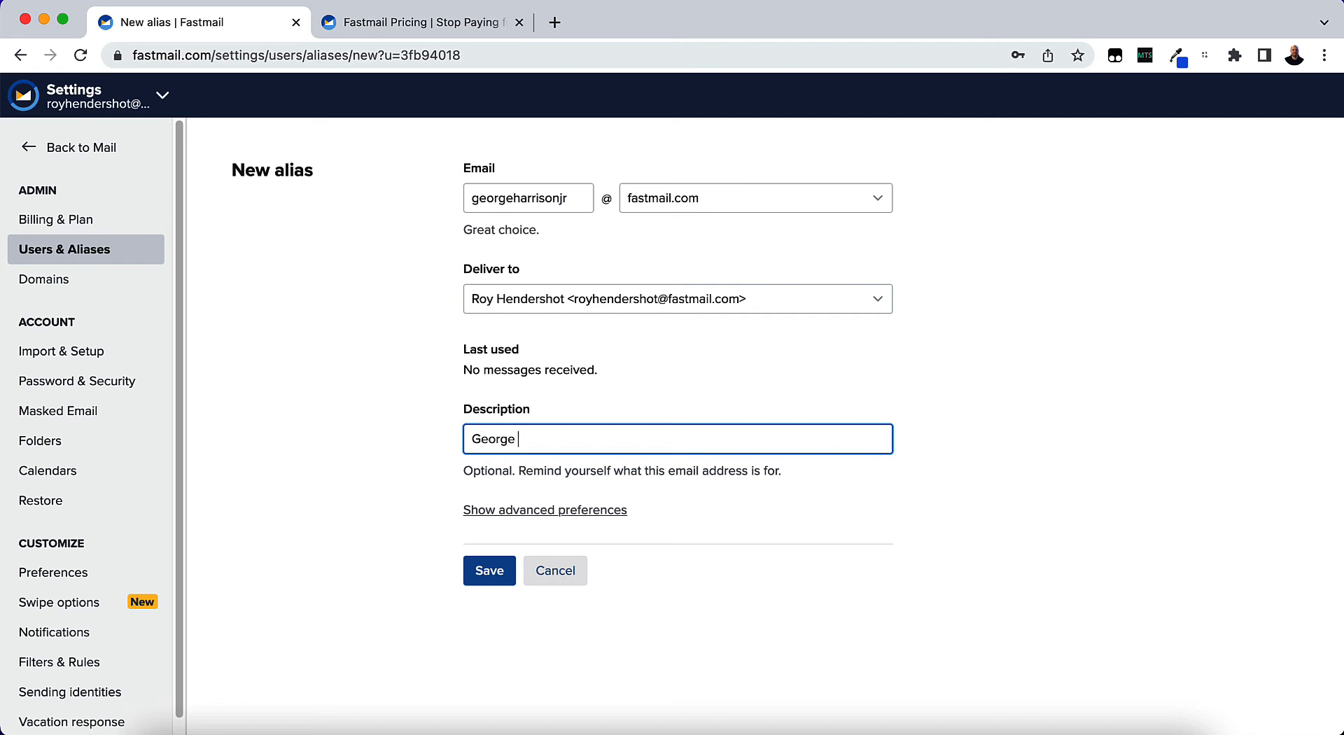
{"action": "type", "text": "Ha"}
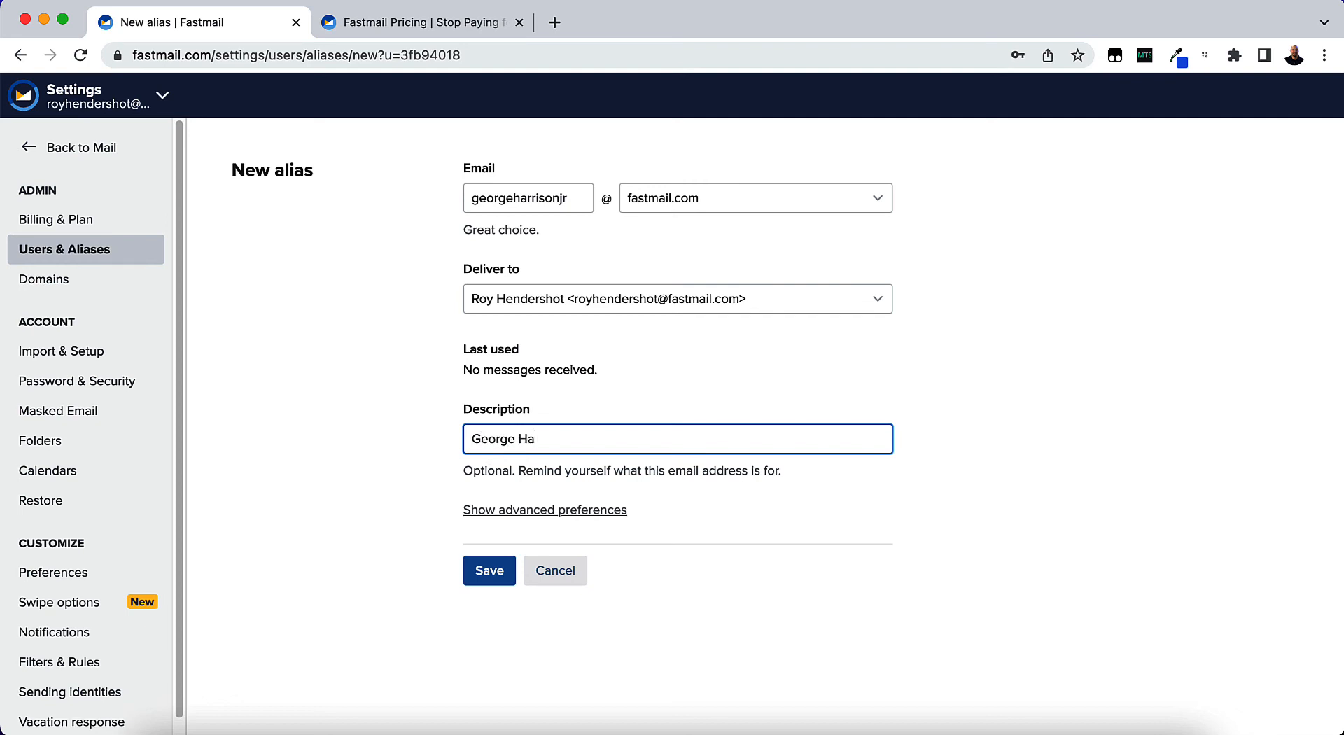
{"action": "type", "text": "rrison"}
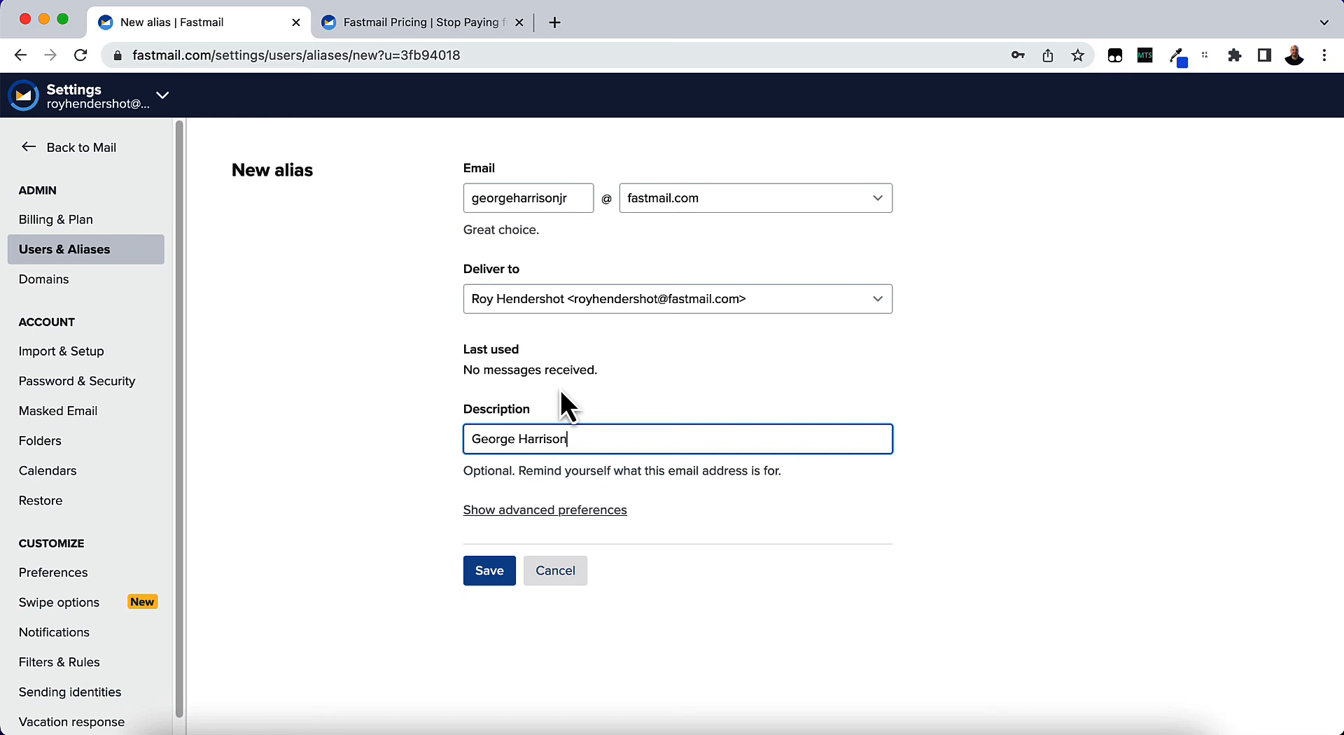
{"action": "mouse_move", "coordinate": [546, 623]}
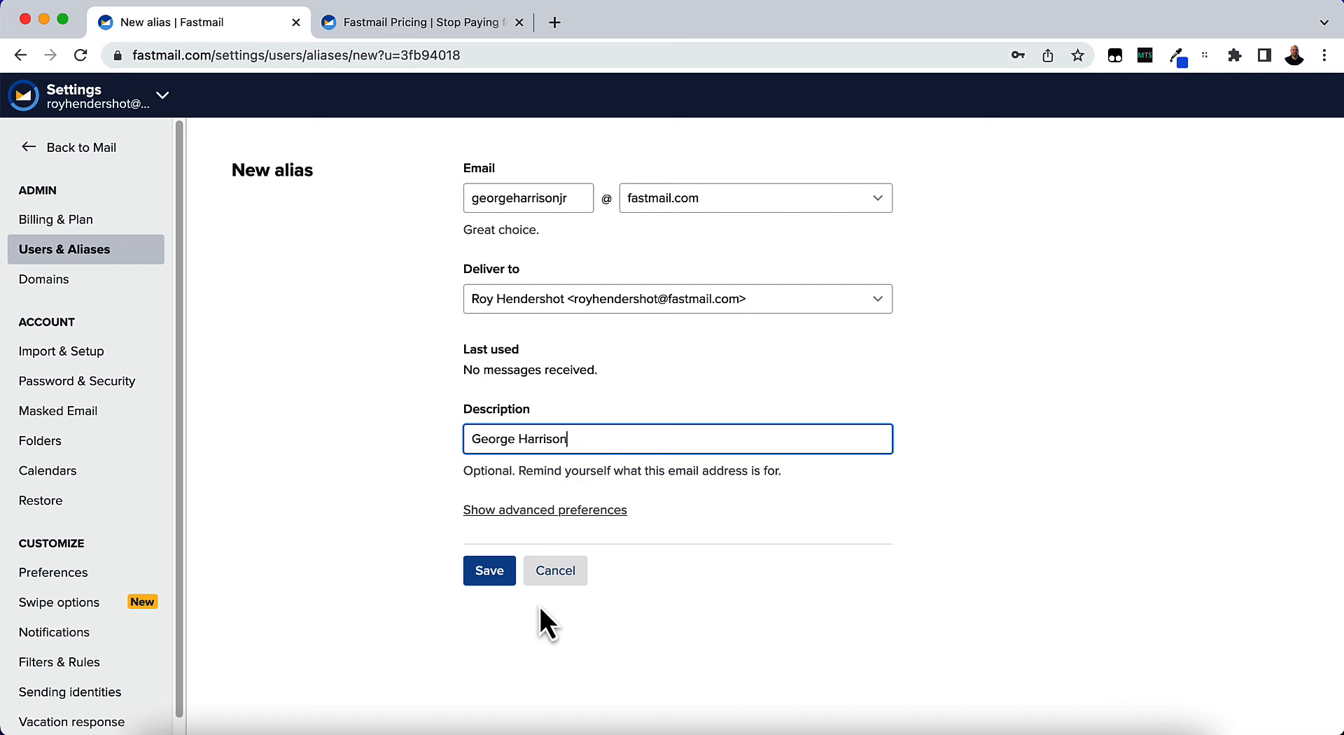
{"action": "mouse_move", "coordinate": [488, 571]}
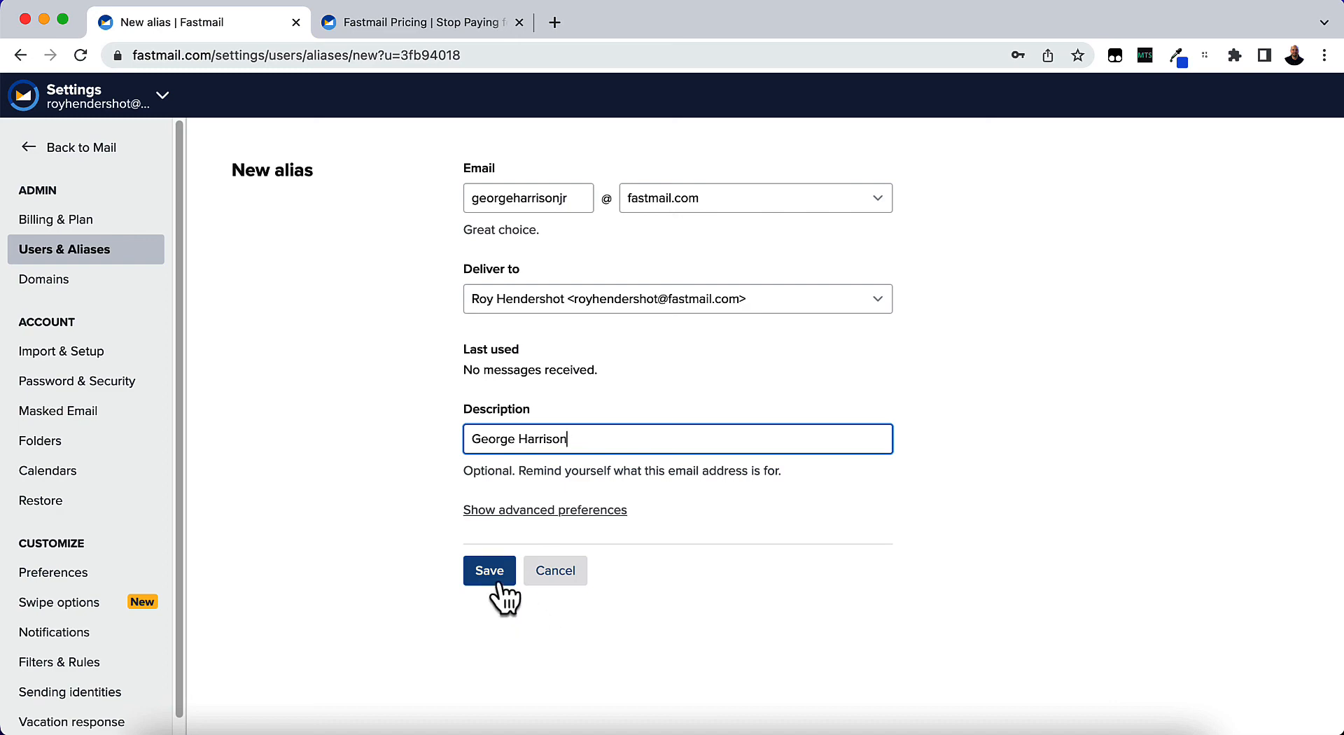
{"action": "left_click", "coordinate": [489, 571]}
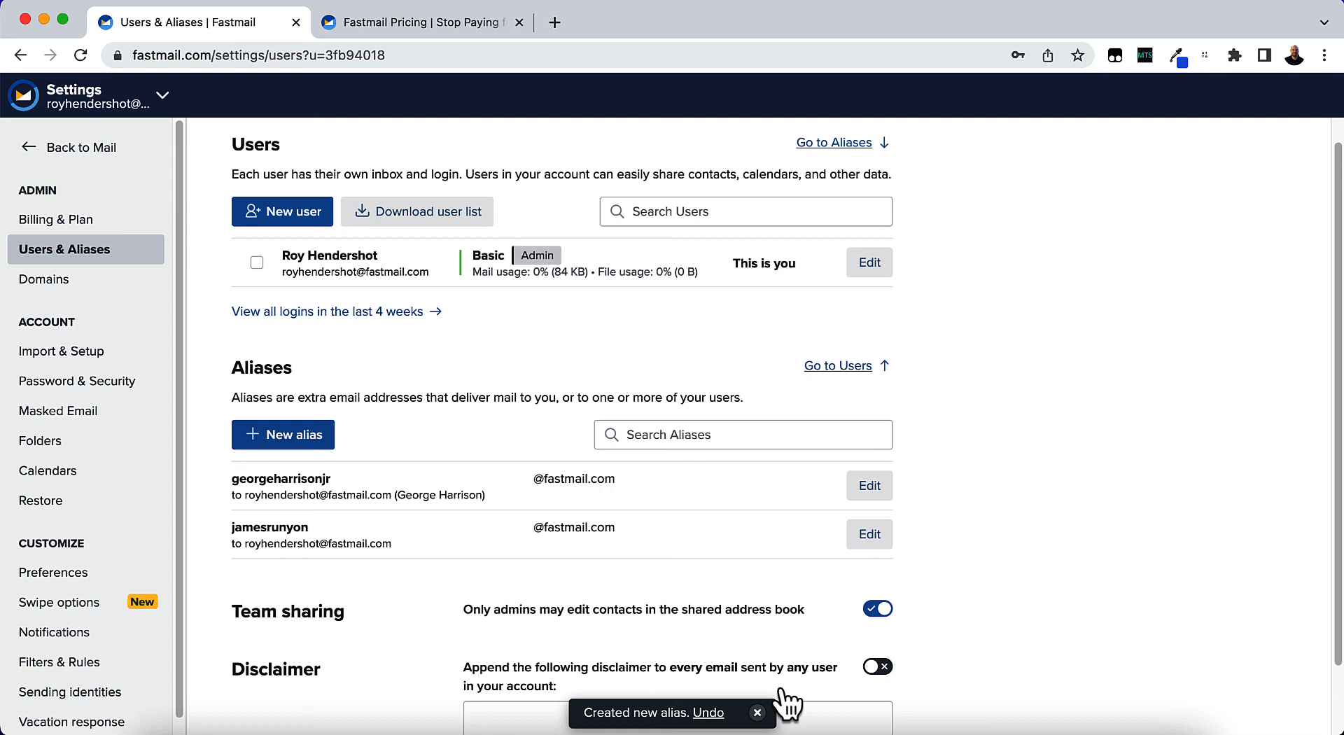
{"action": "left_click", "coordinate": [756, 713]}
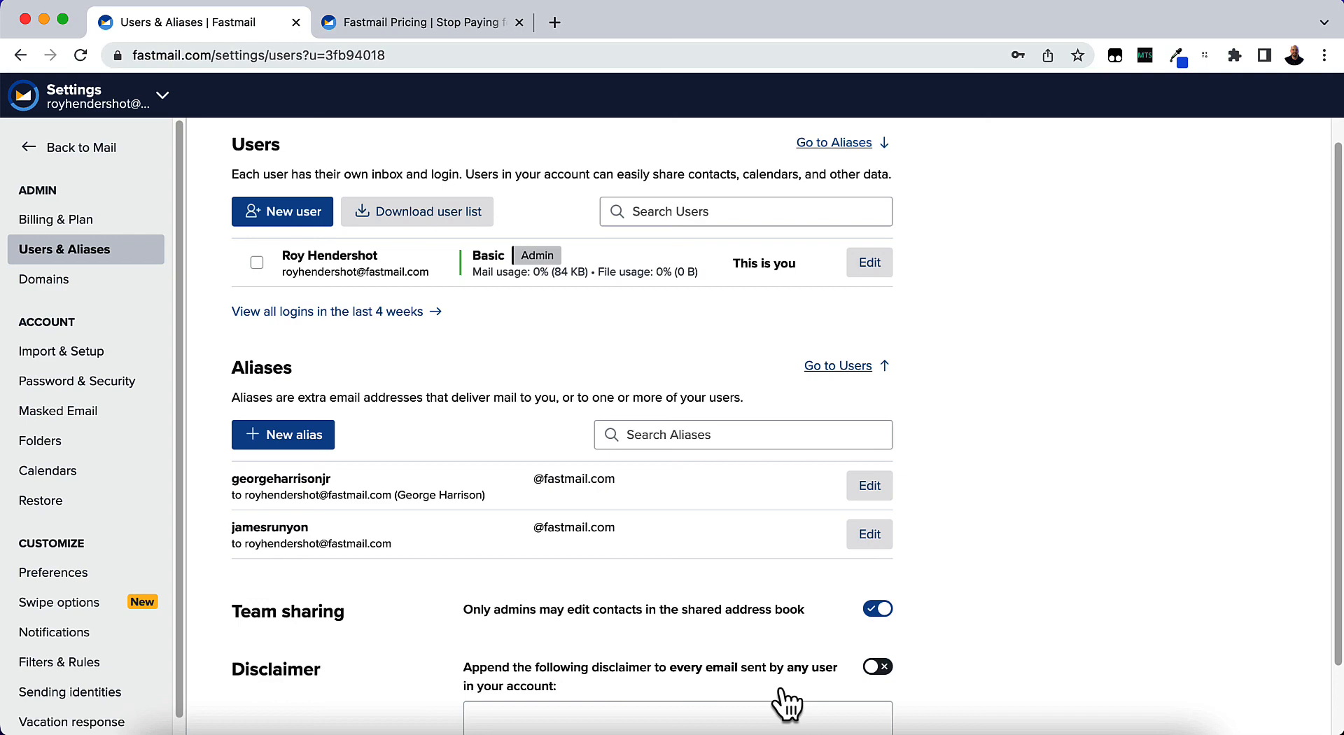
{"action": "left_click", "coordinate": [868, 486]}
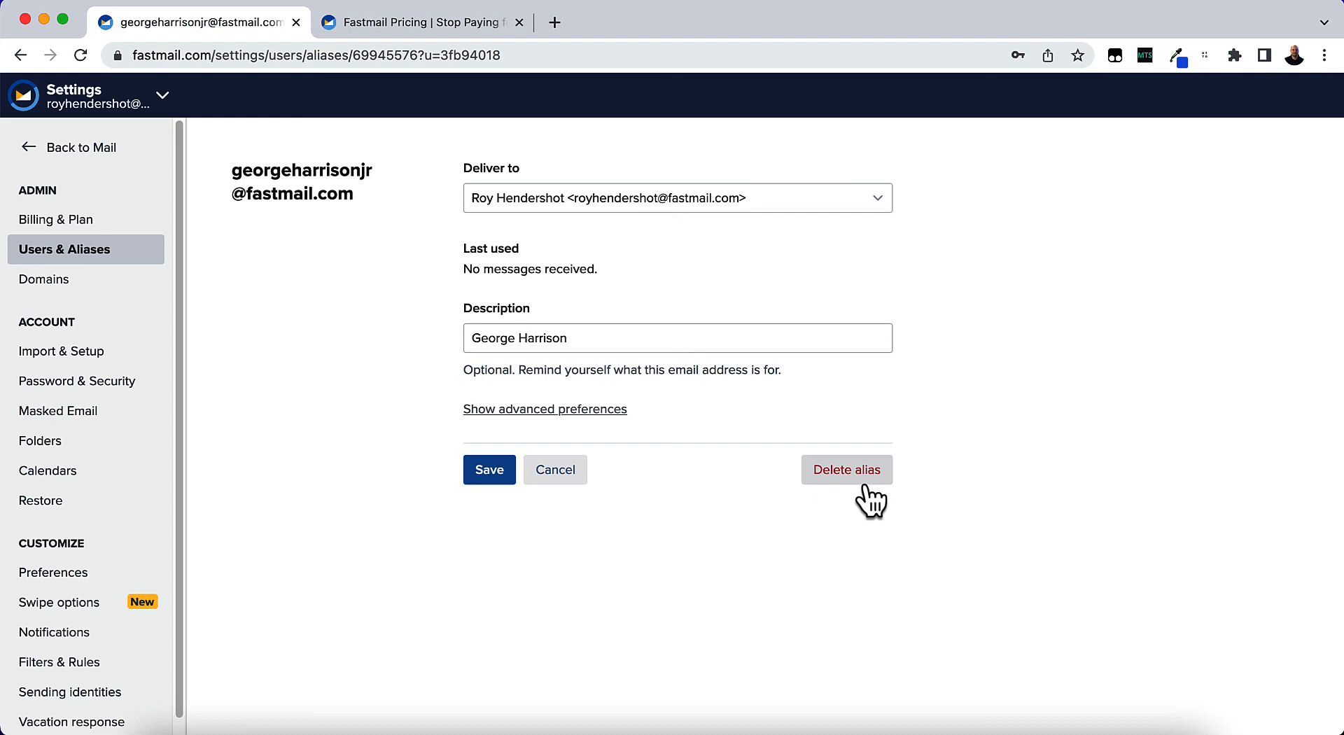
{"action": "mouse_move", "coordinate": [570, 429]}
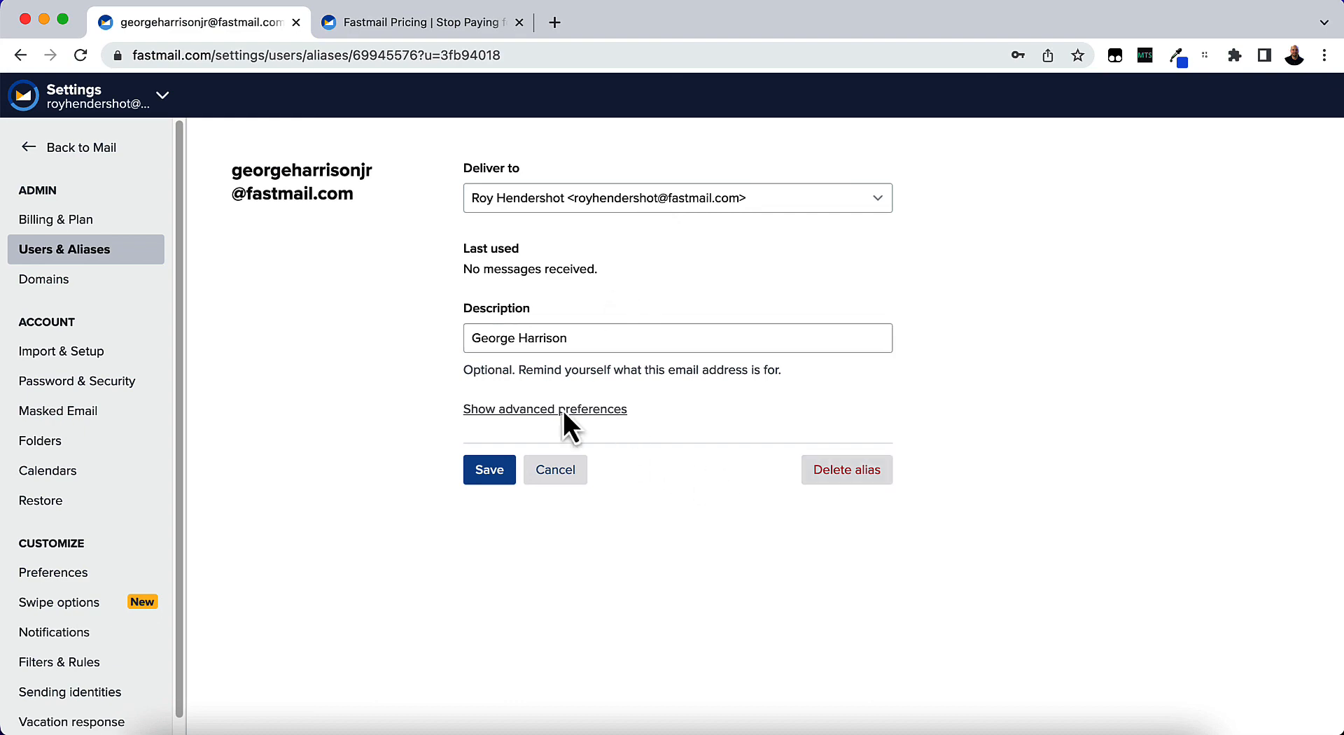
{"action": "left_click", "coordinate": [555, 470]}
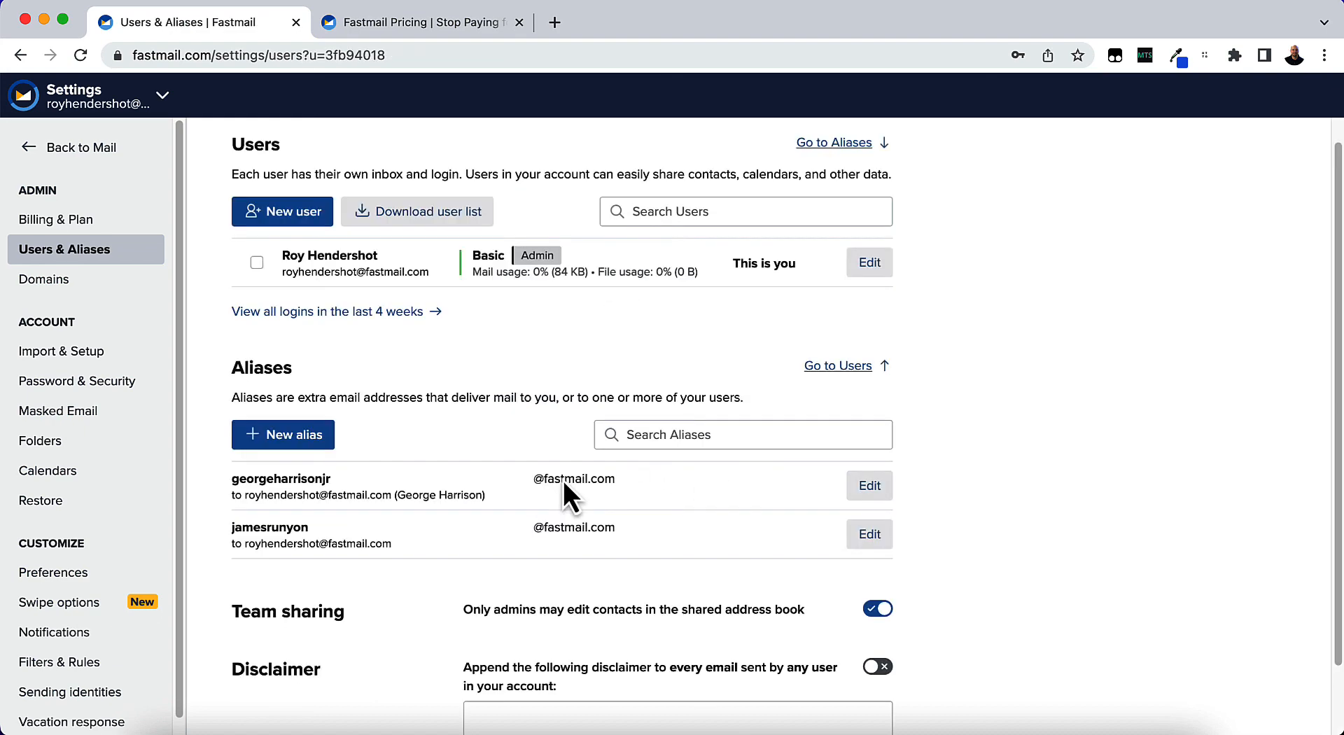
{"action": "left_click", "coordinate": [868, 485]}
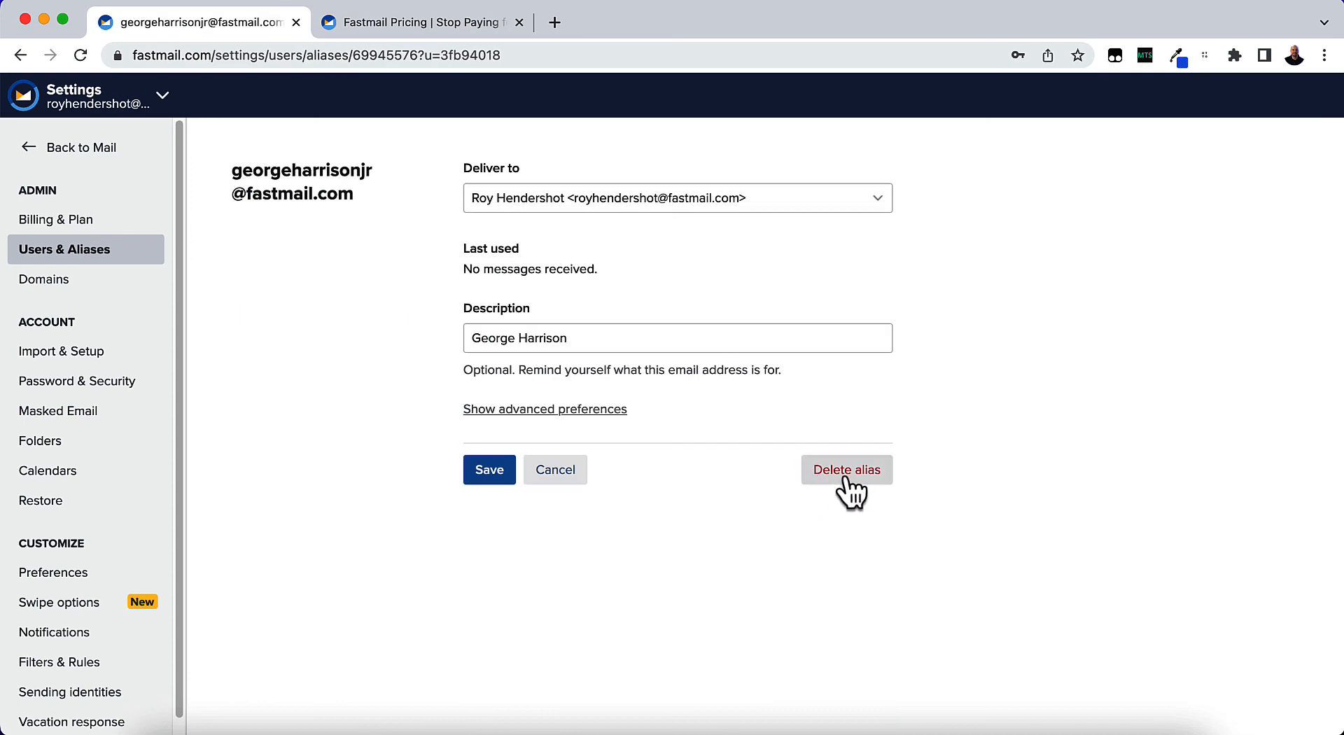
{"action": "left_click", "coordinate": [846, 470]}
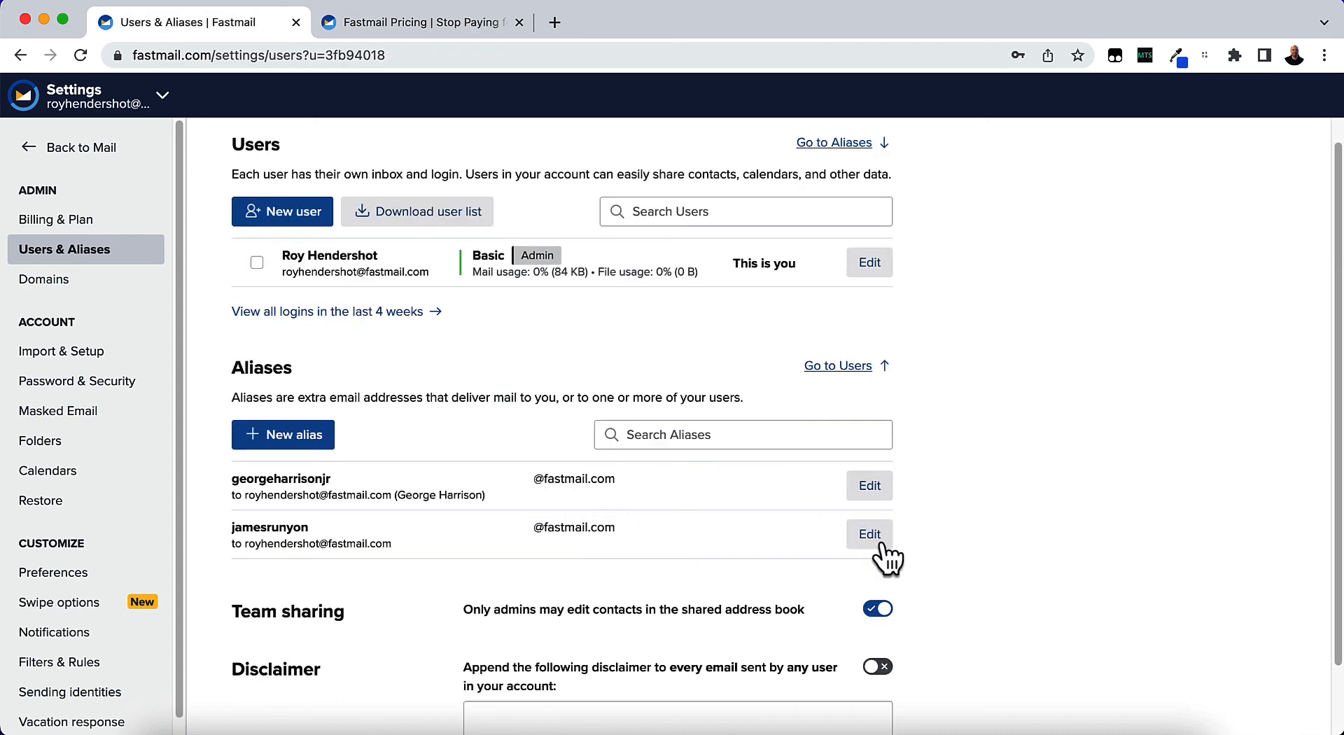
{"action": "mouse_move", "coordinate": [955, 553]}
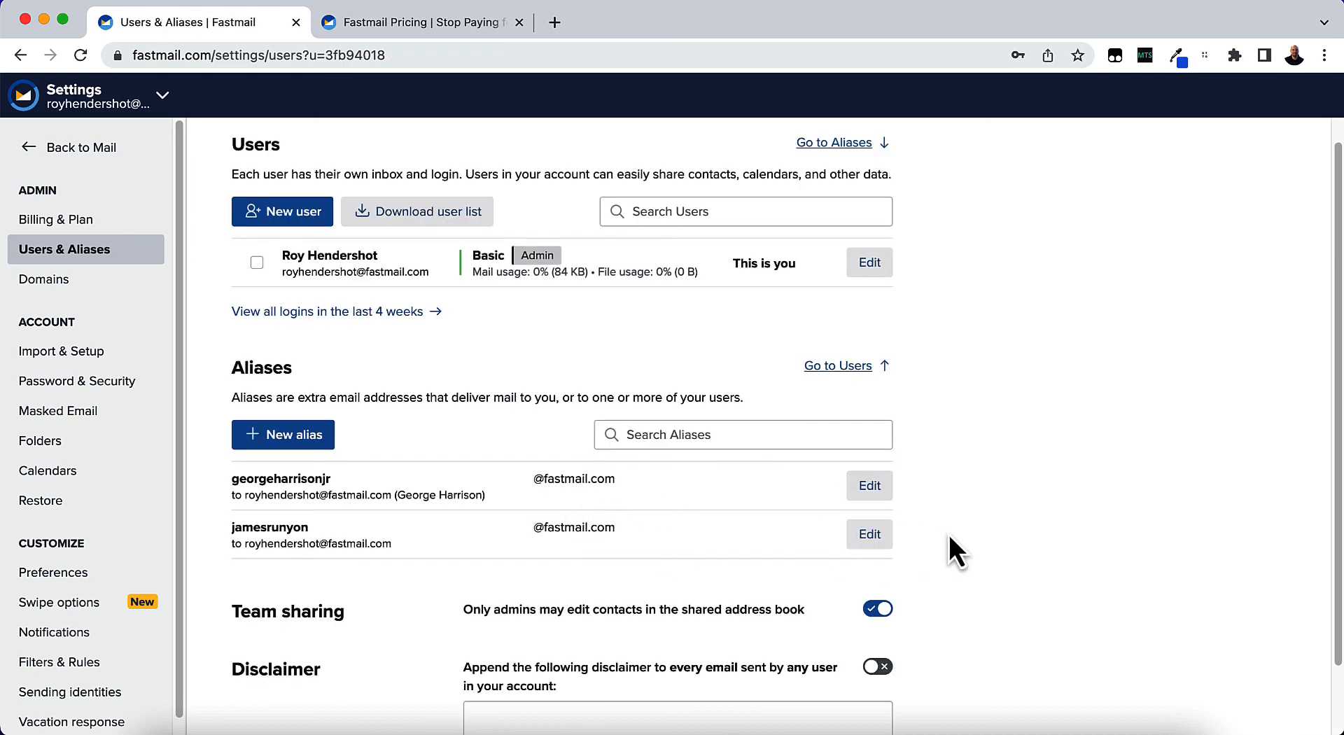